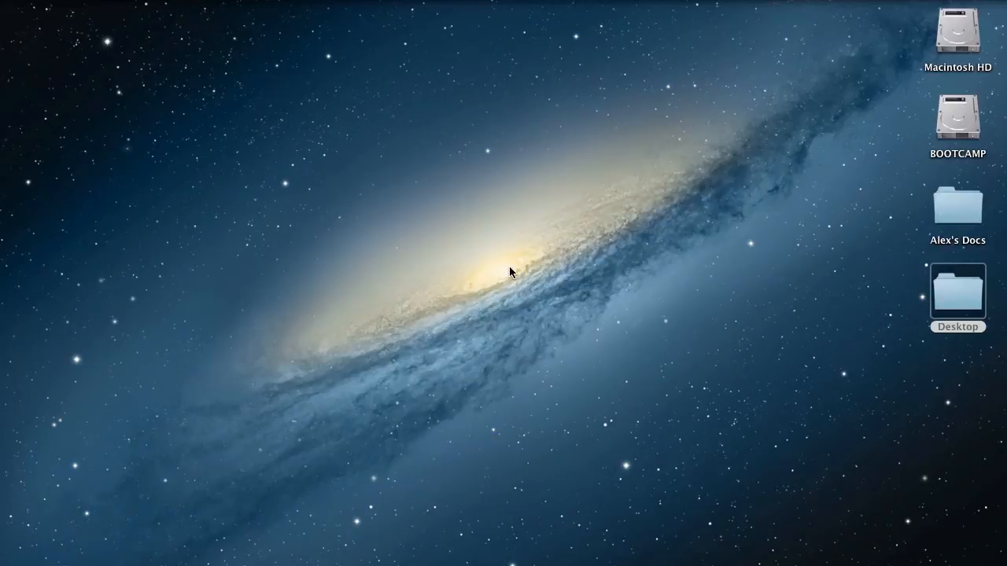
Step: Create a Single View Application iPhone project named 'Anima' and save it
left_click(958, 291)
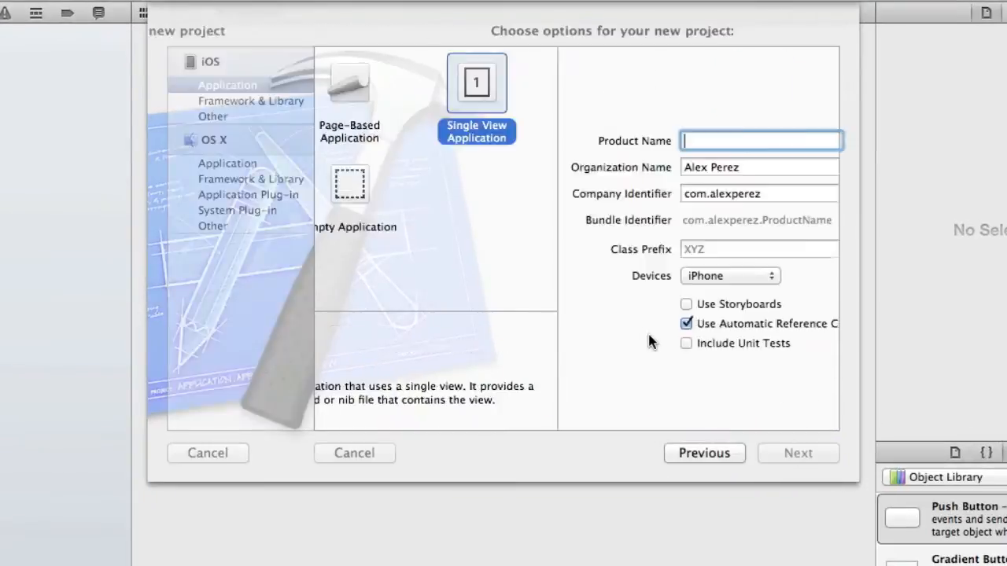
type("Anima")
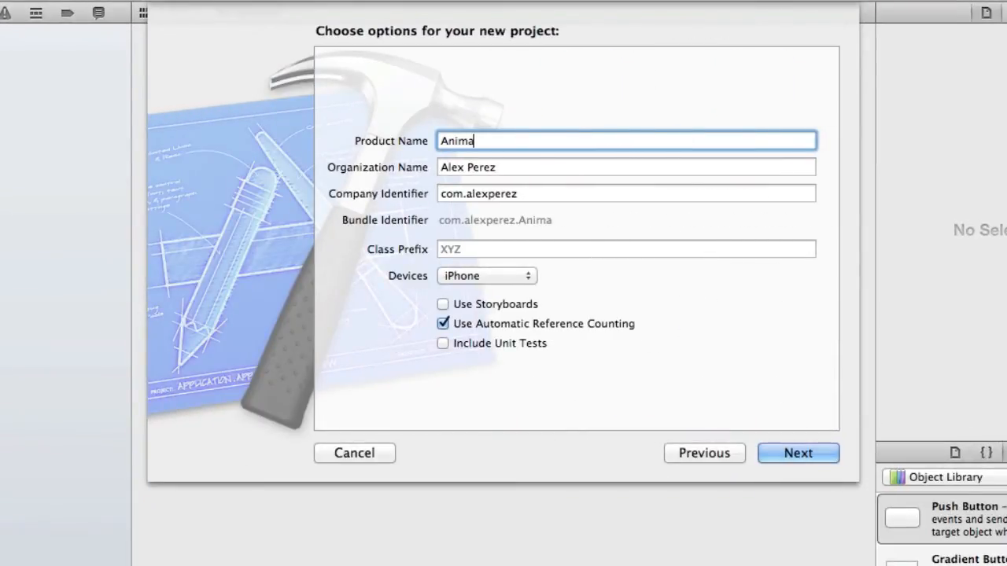
left_click(798, 453)
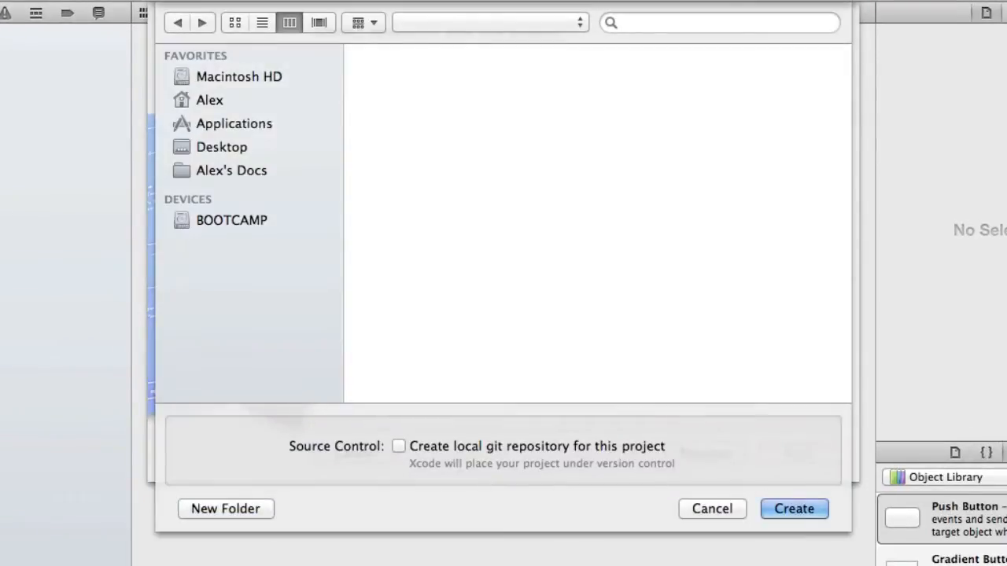
left_click(793, 508)
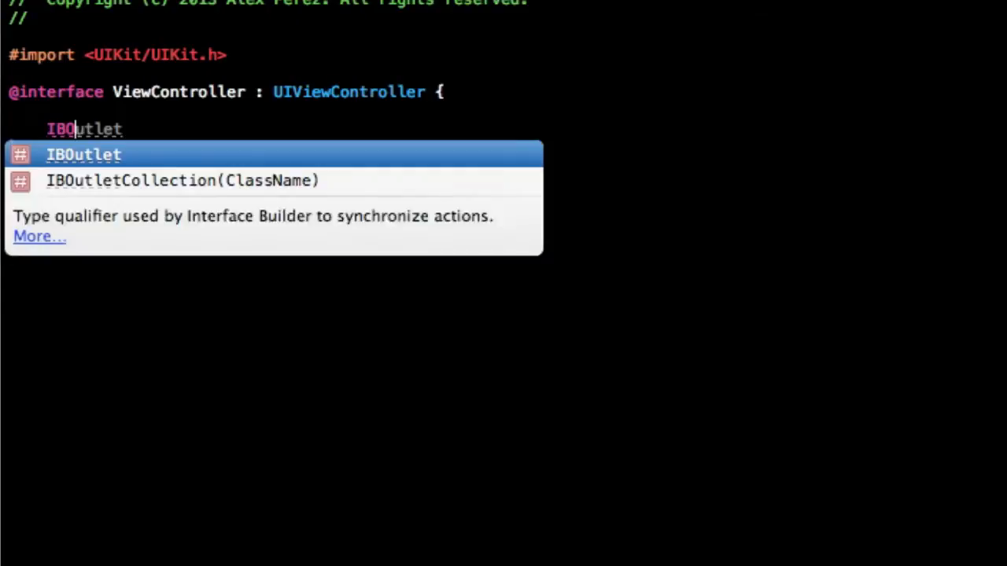
Step: Add 'IBOutlet UIView *redView;' and an animate:(id)sender IBAction to ViewController.h
type("UIView")
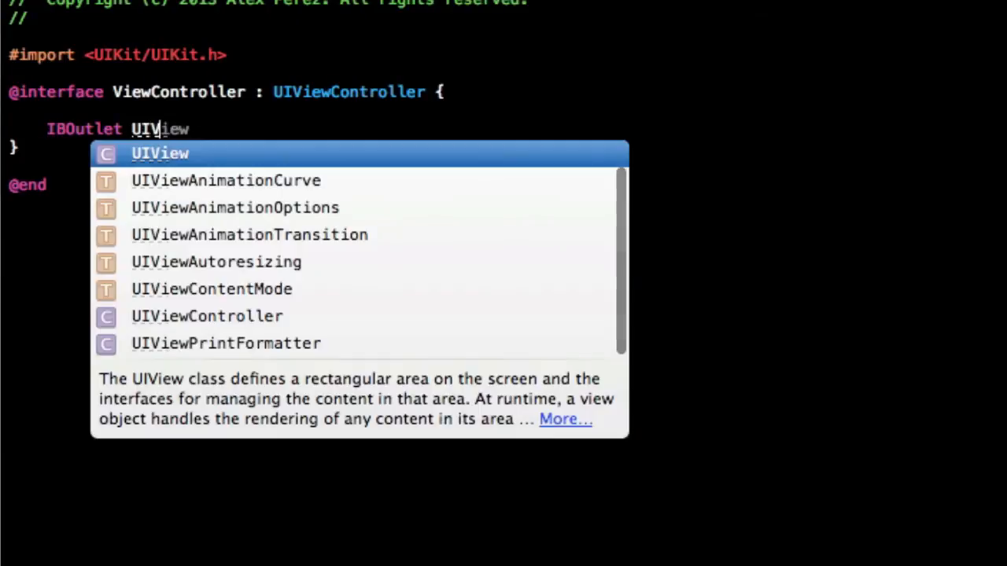
type("*red")
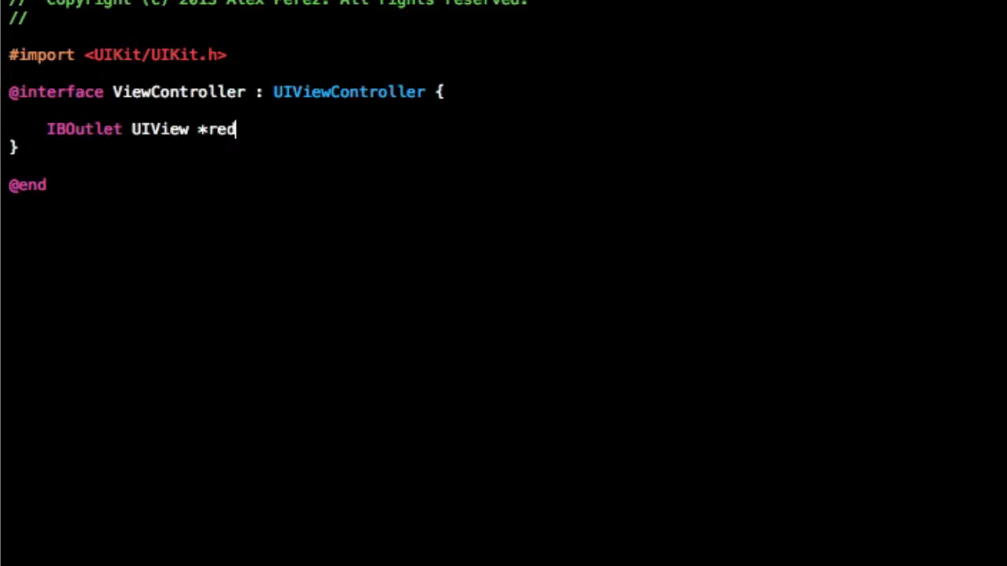
type("View;")
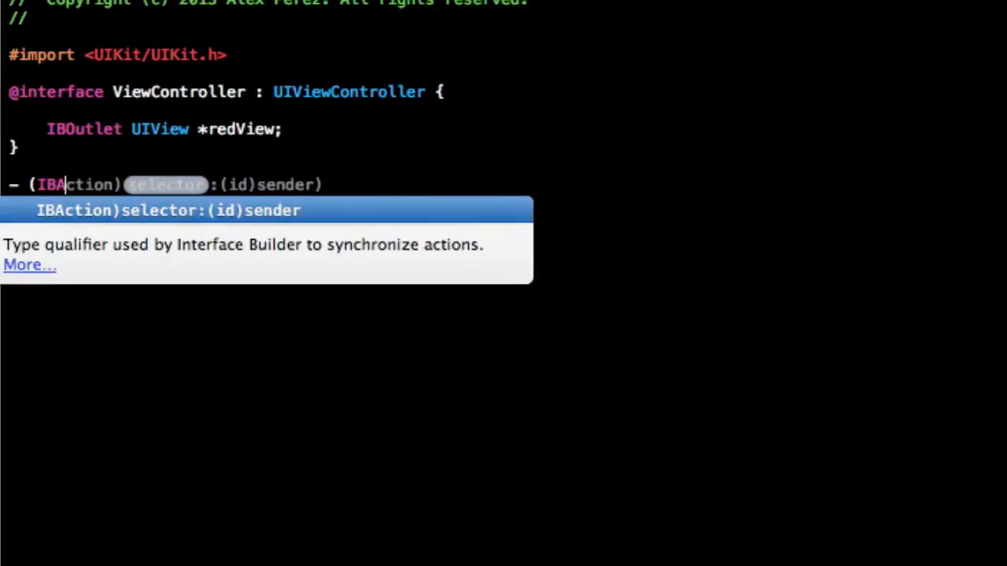
type("animate:(id)sender")
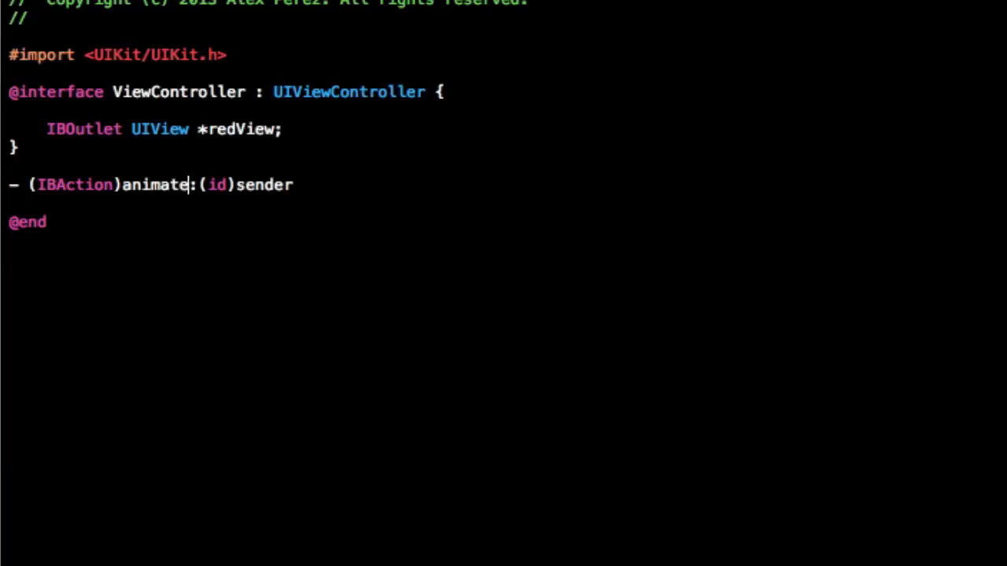
type(";;")
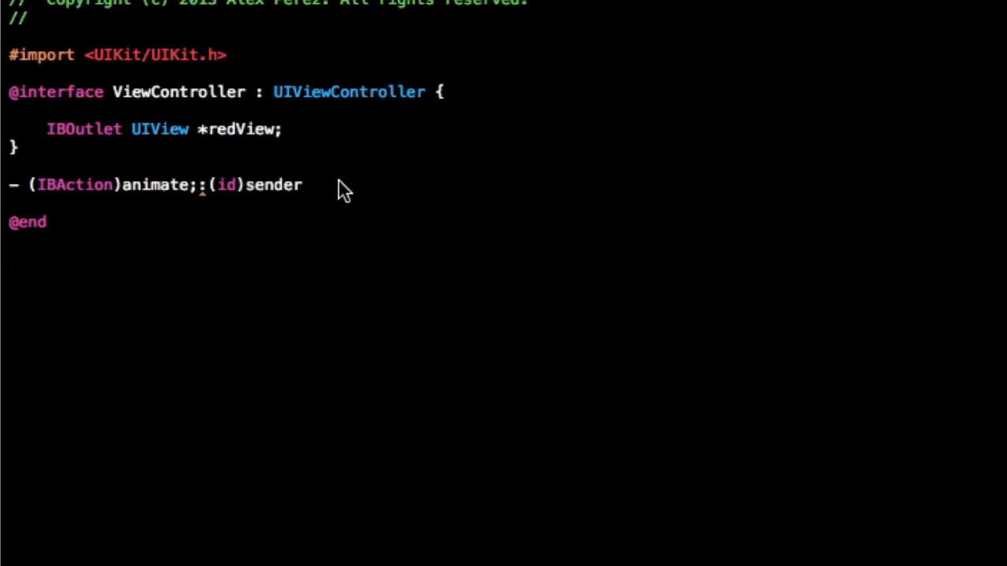
key("BackSpace")
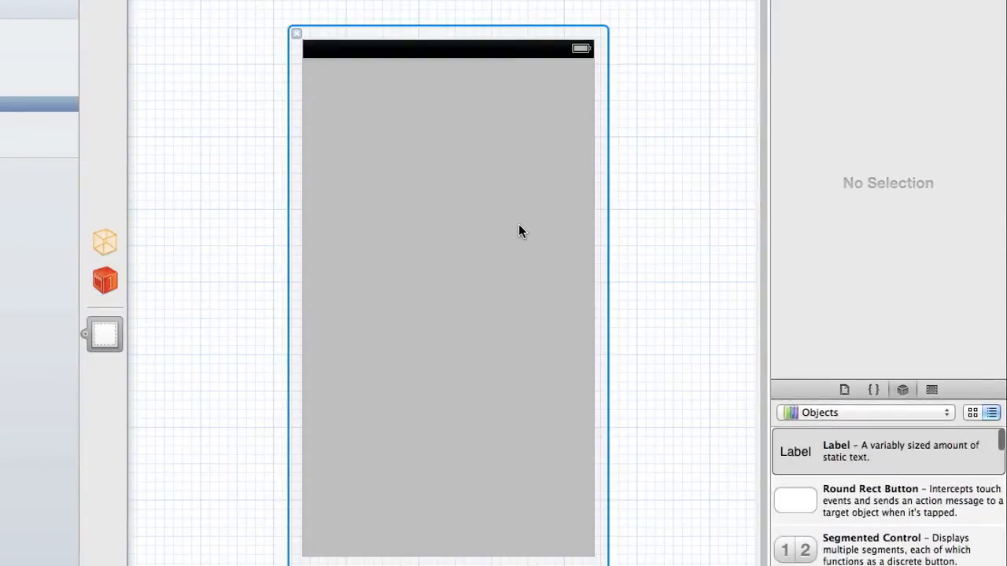
Step: Place a button below the red square view, connect it to animate, and wire redView
left_click(449, 260)
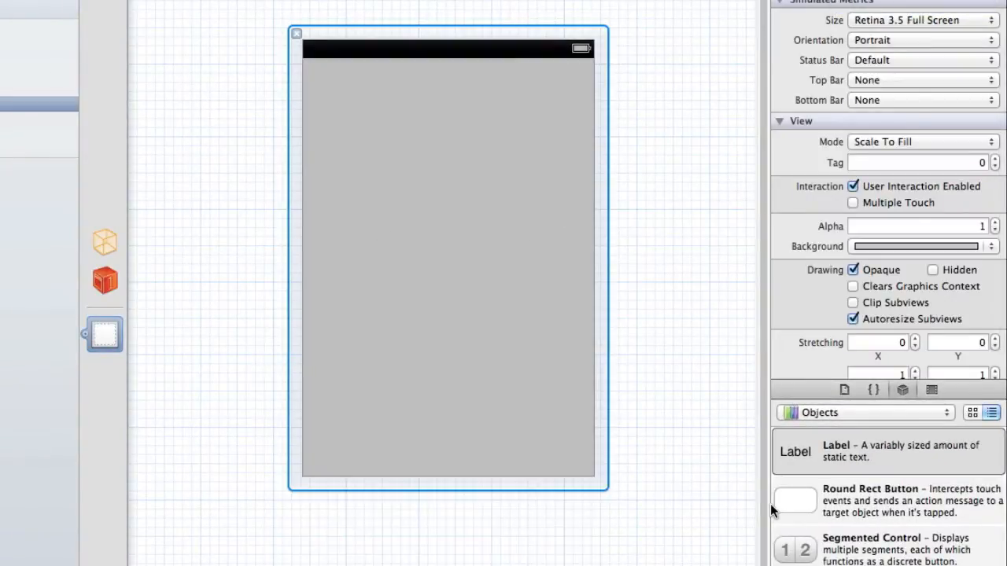
left_click_drag(795, 501, 439, 401)
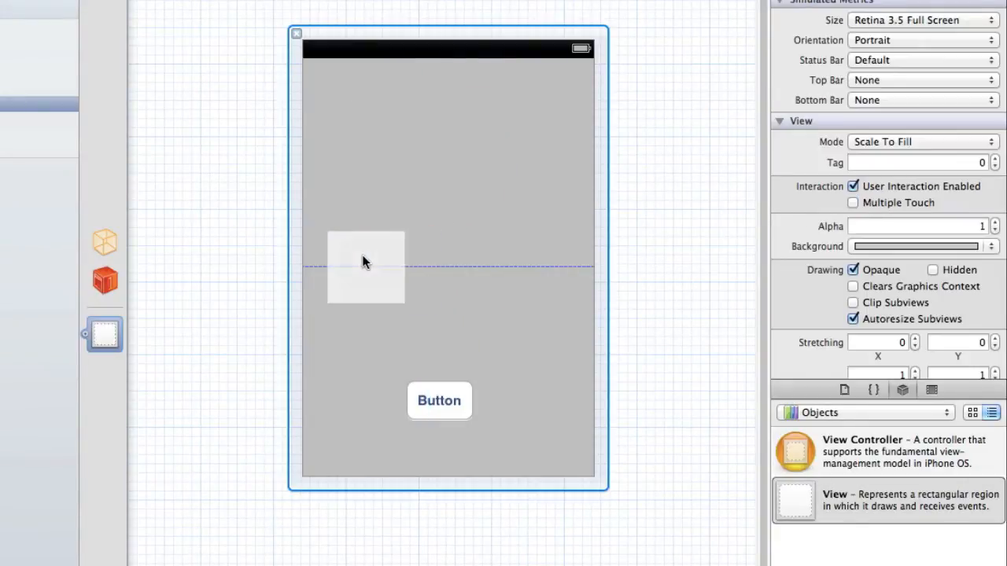
left_click(366, 267)
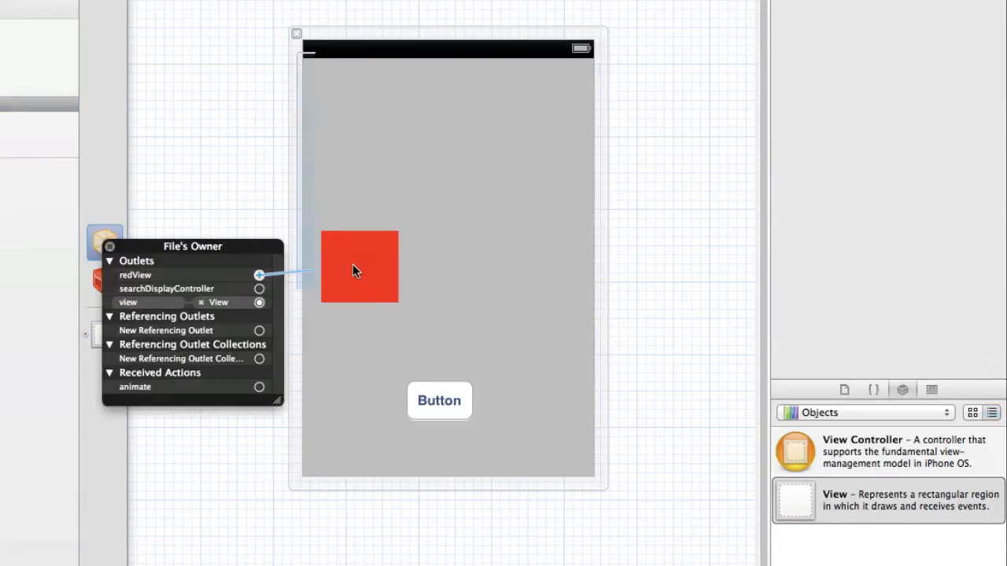
left_click_drag(259, 386, 439, 400)
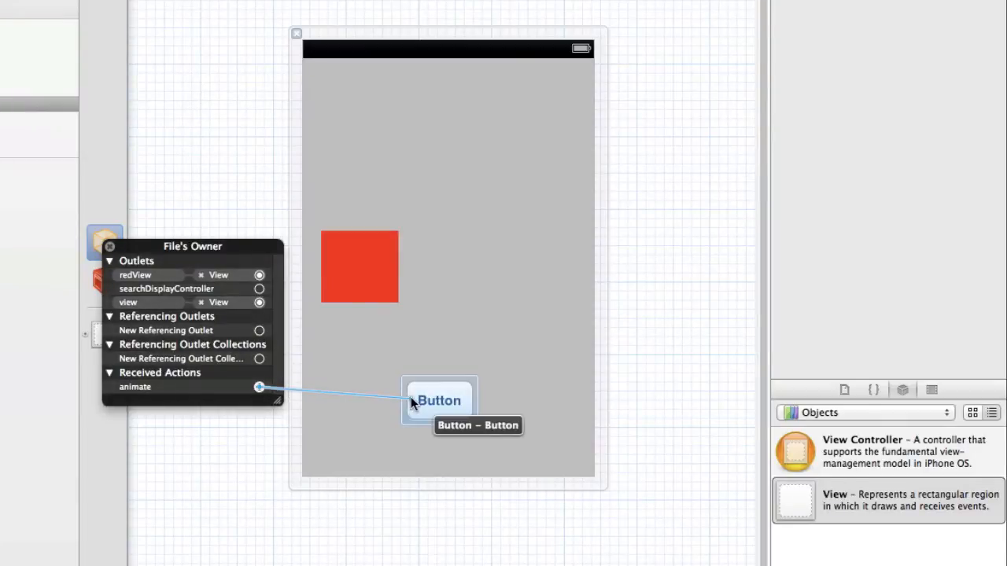
left_click(490, 273)
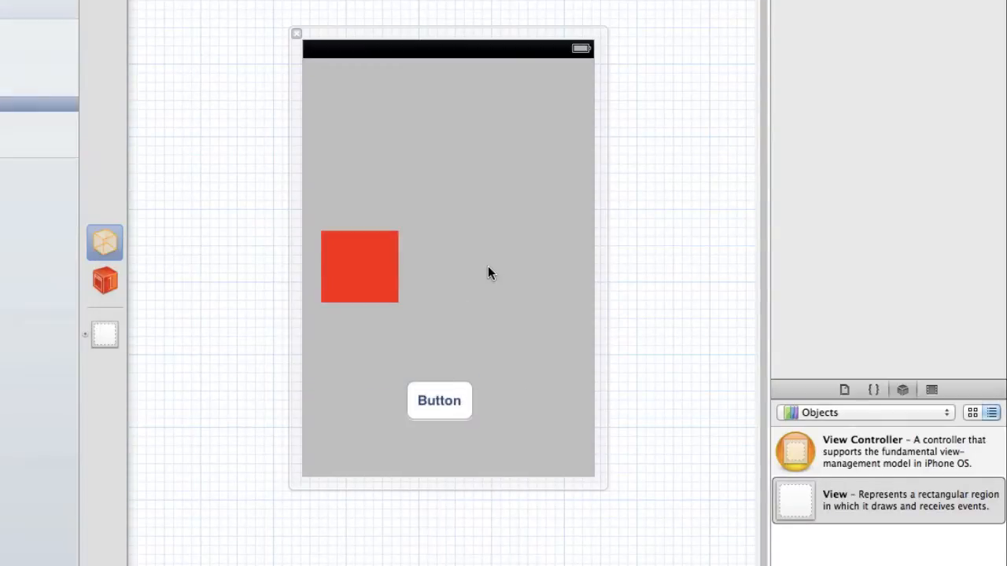
double_click(439, 400)
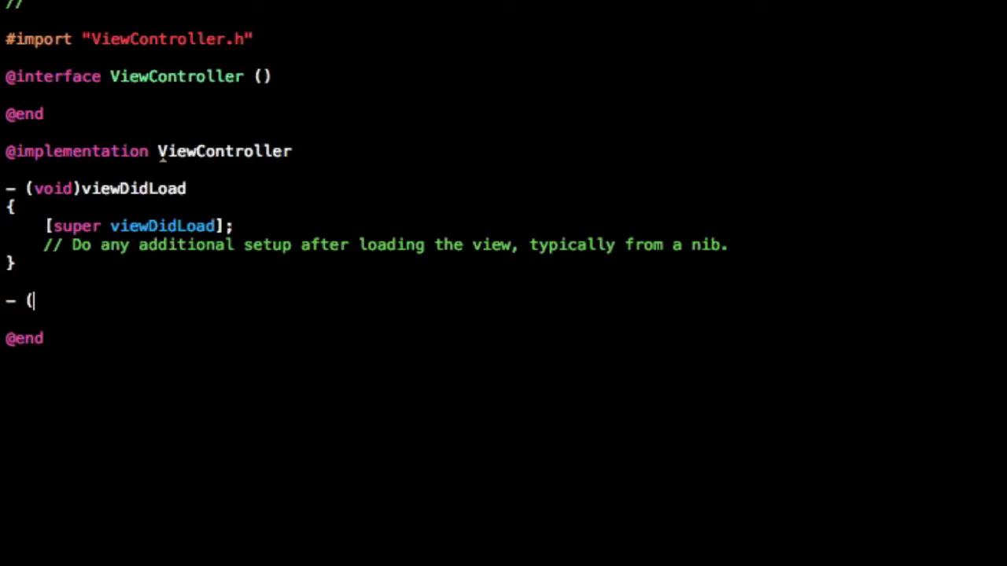
Step: Start the animate method body with a UIView beginAnimations block
type("IBAction)selector:(id)sender")
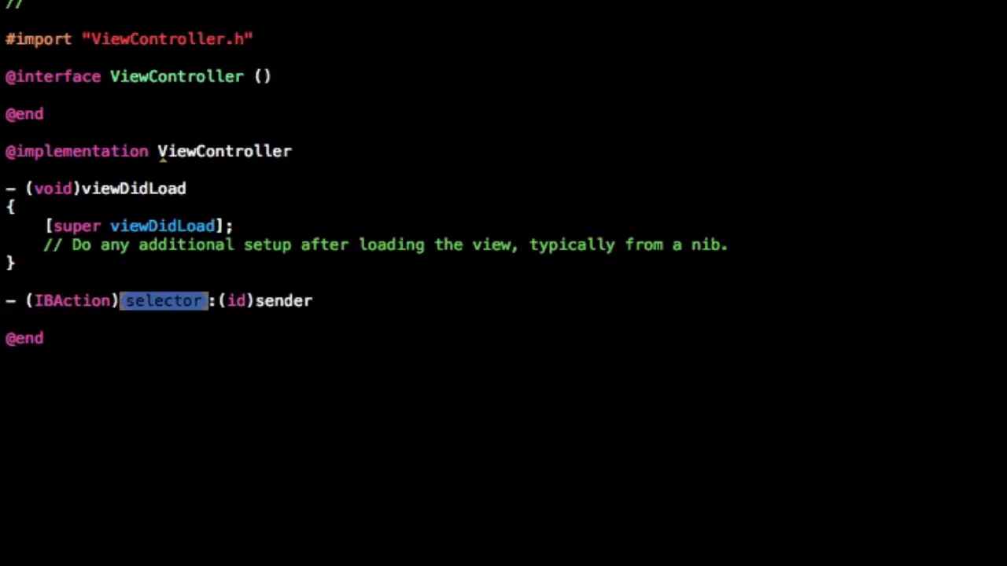
type("animate")
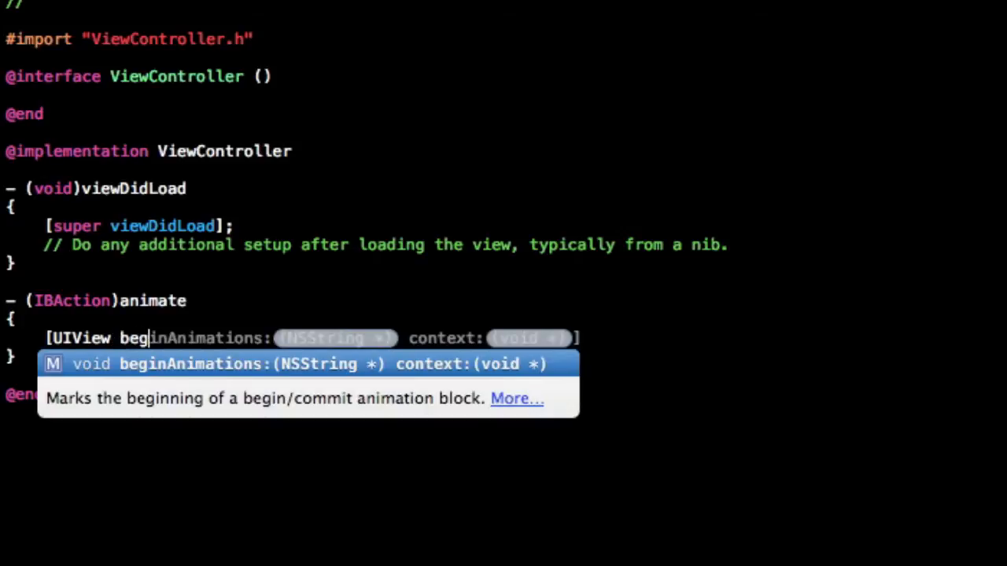
key("Return")
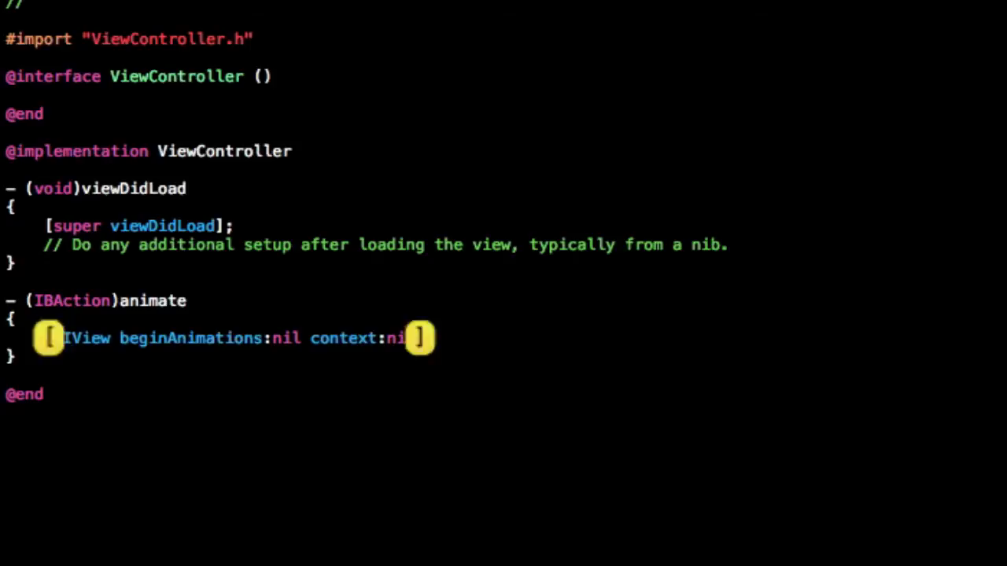
type("UIView setAnimationDelegate:self]")
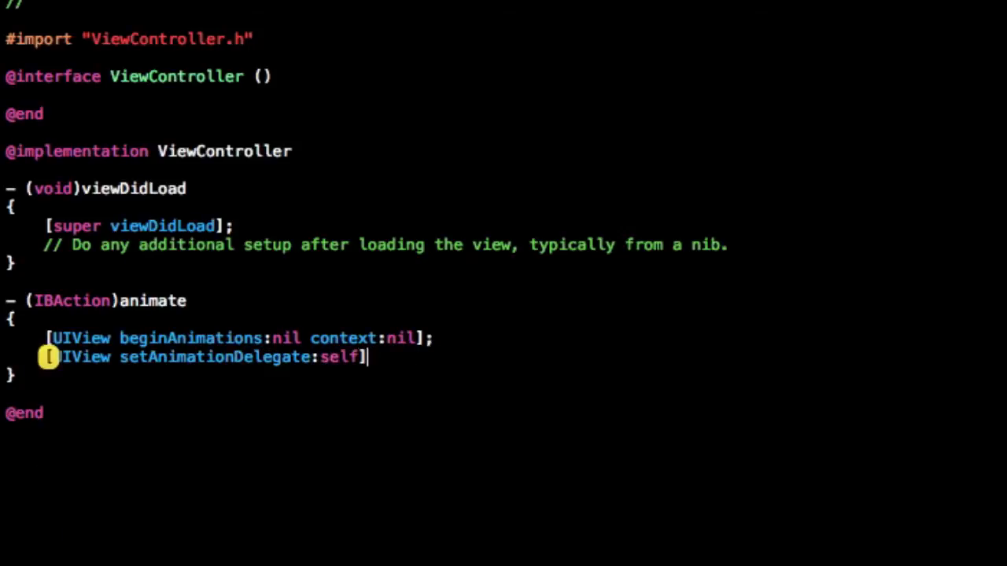
type(";")
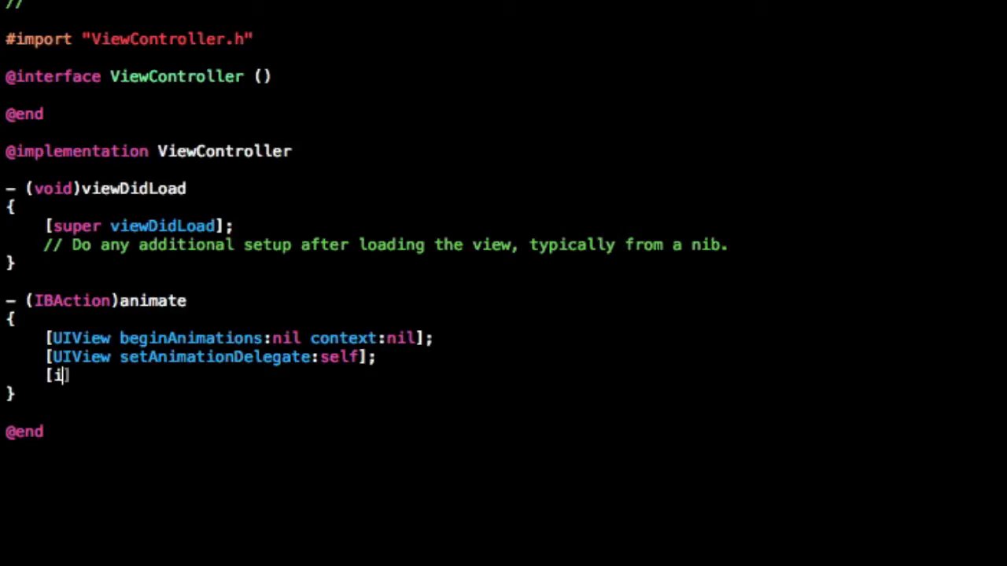
type("UIView setAnimationDuration:2")
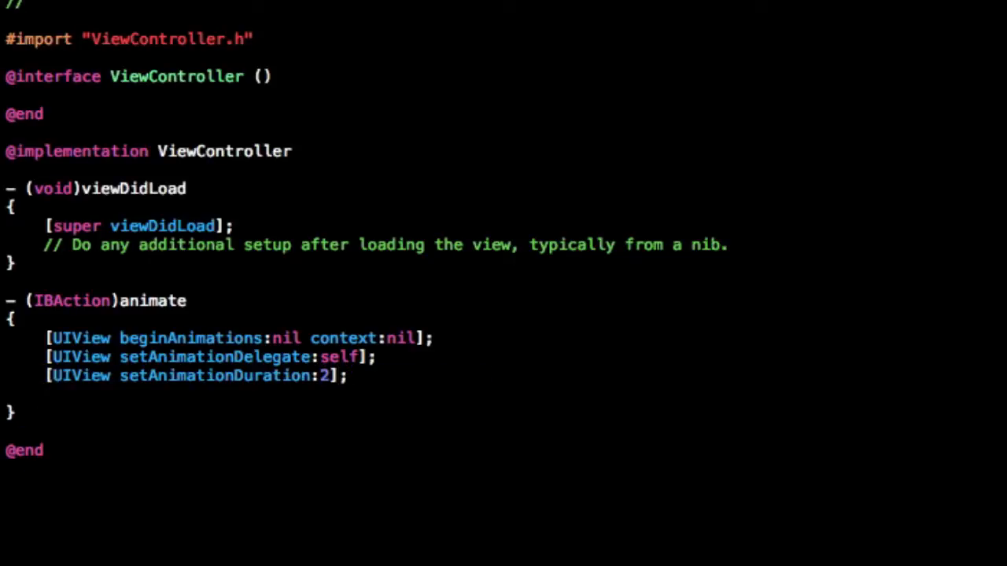
type("[UIView]")
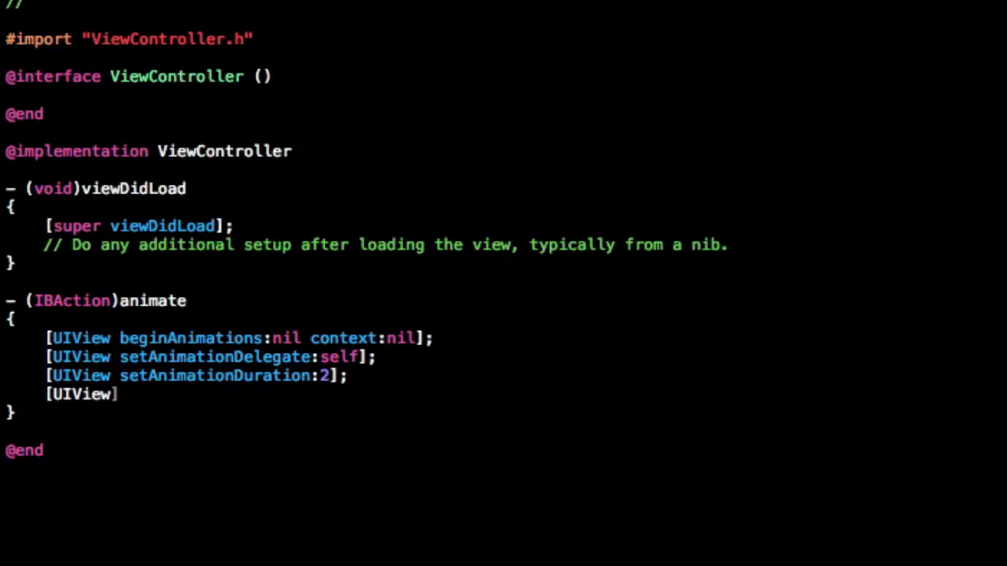
type("setAnimationDidStopSelector:")
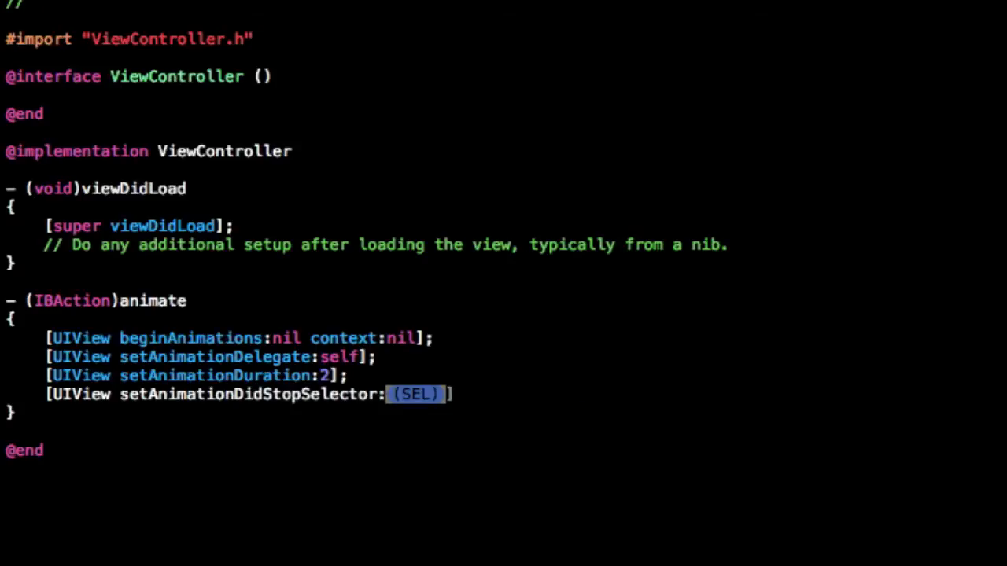
type("@selector(selector)")
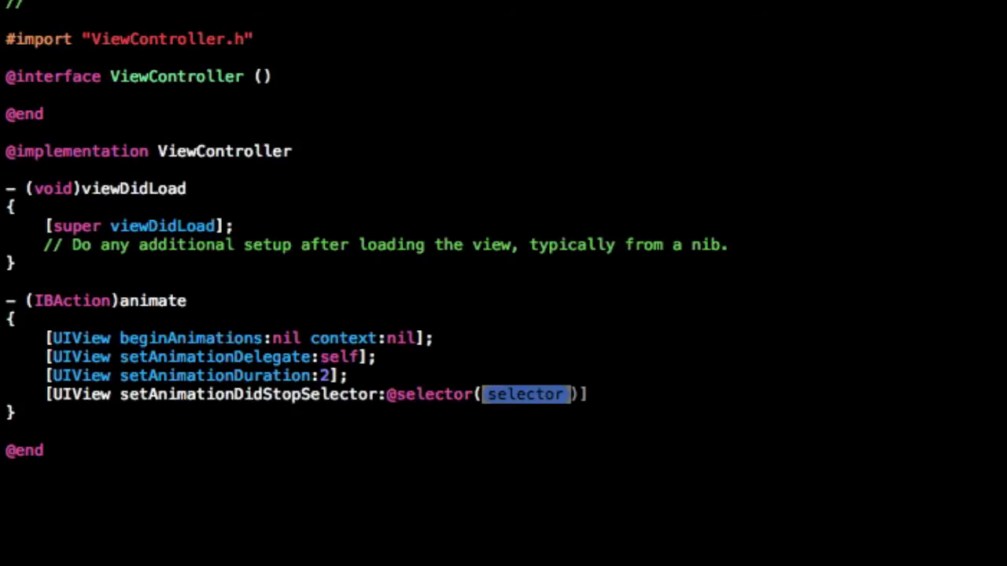
type("animationDidStop")
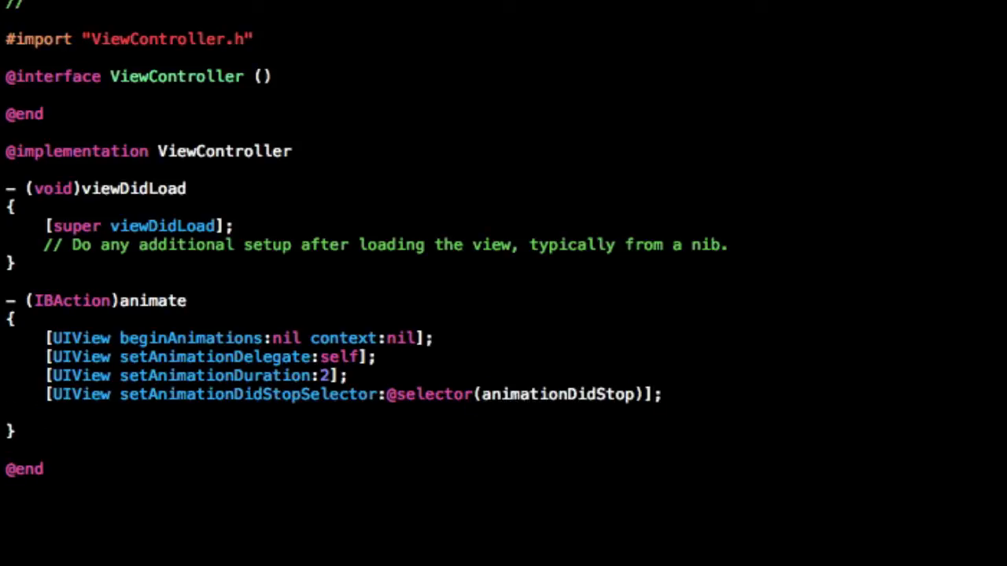
Step: Set redView.center to CGPointMake(redView.center.x+150, redView.center.y)
type("redView.c")
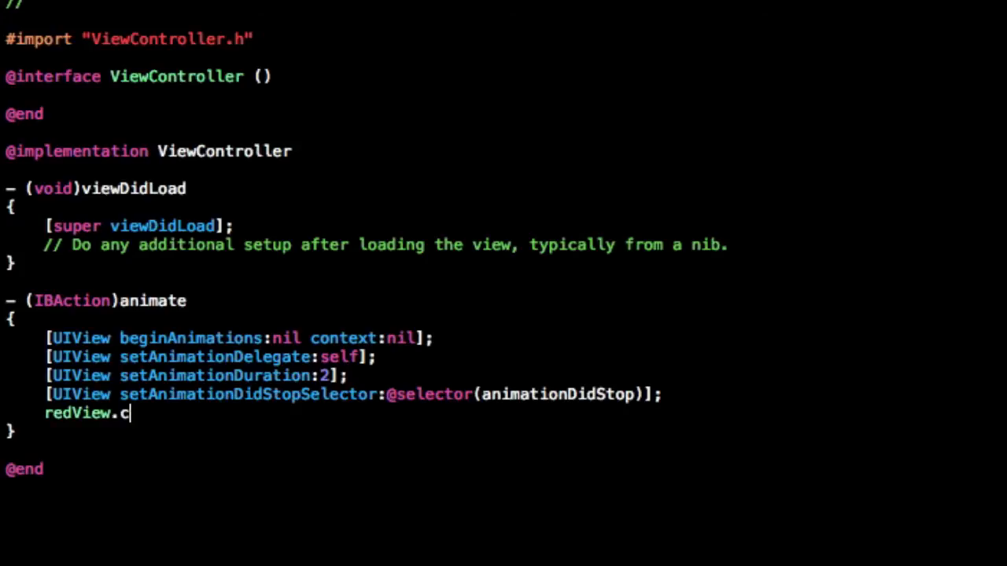
type("enter =")
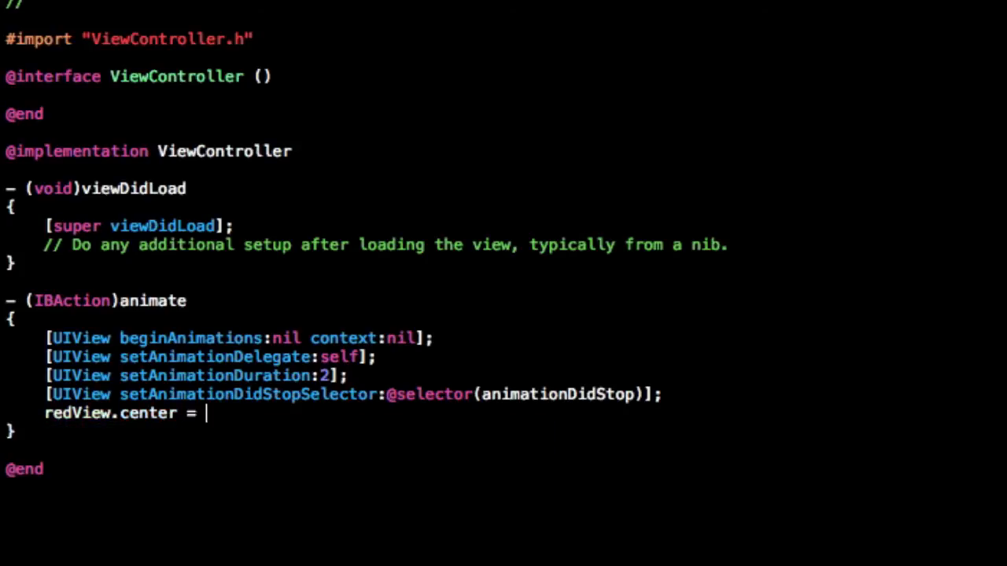
type("CGPointMake(CGFloat x, CGFloat y")
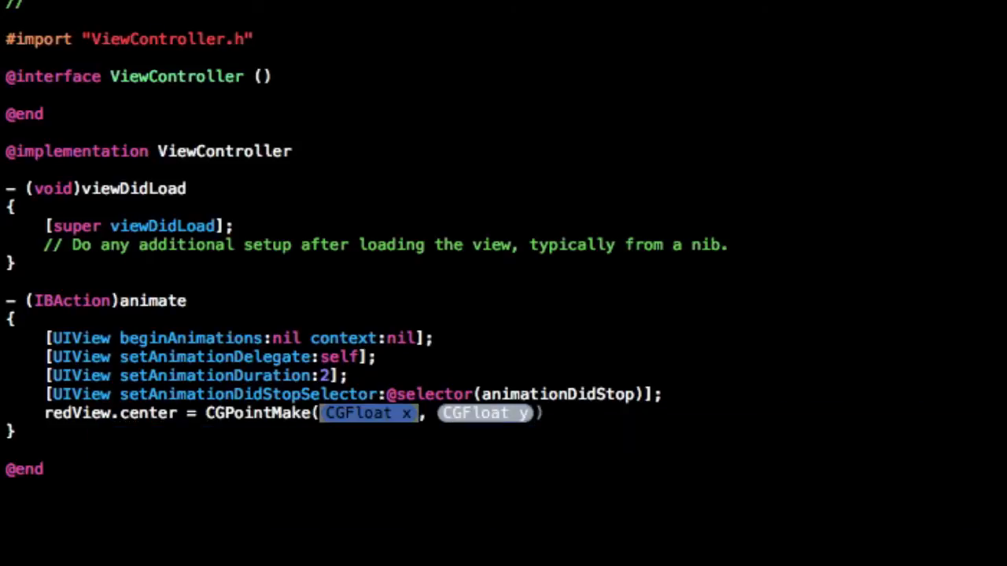
double_click(110, 413)
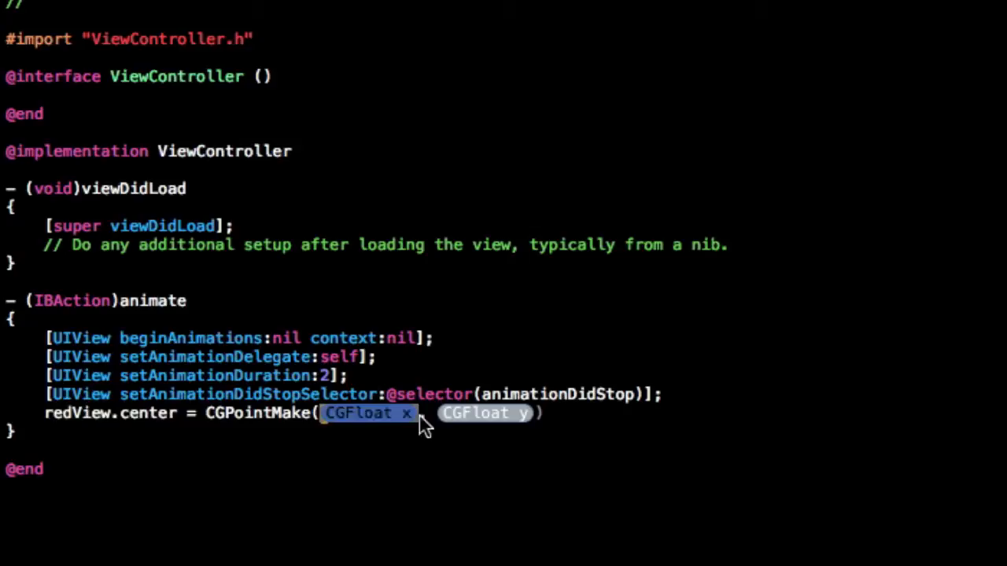
type("redView.center.x")
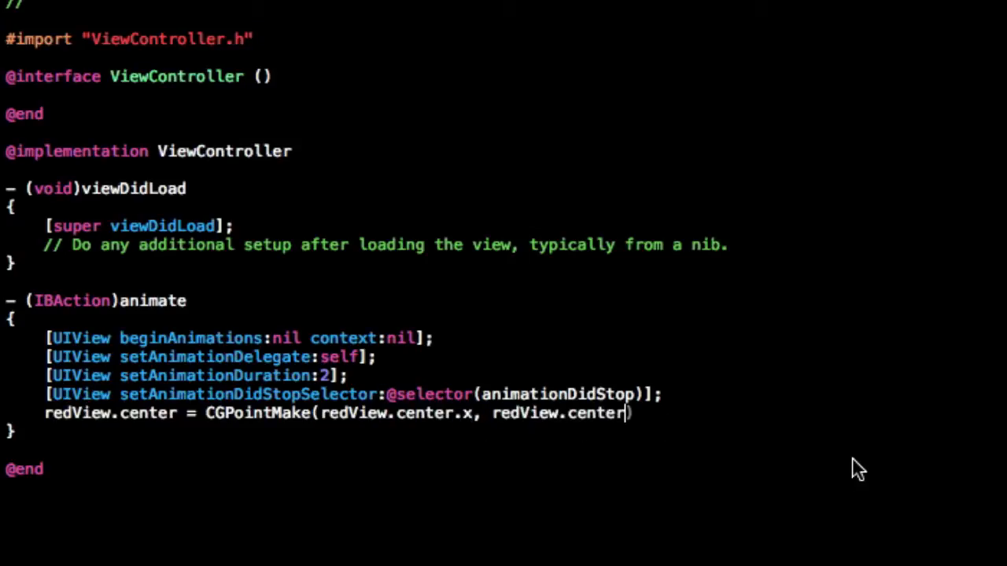
type(".y)")
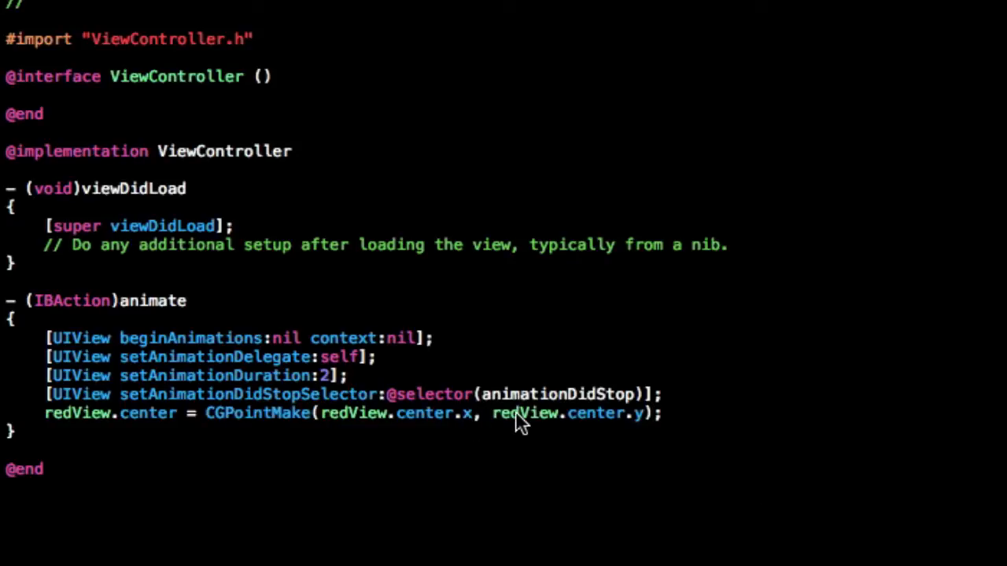
type("+150")
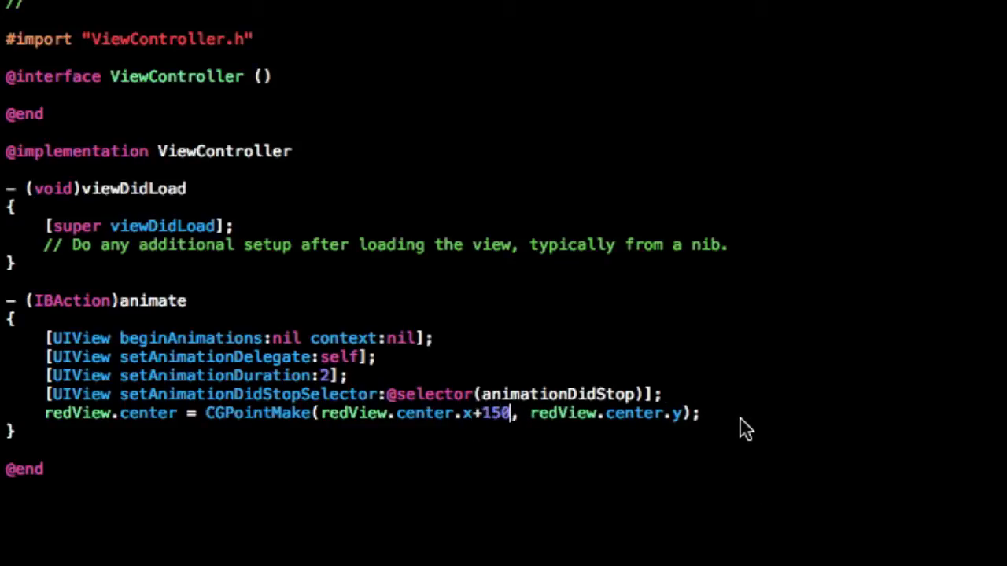
key("Return")
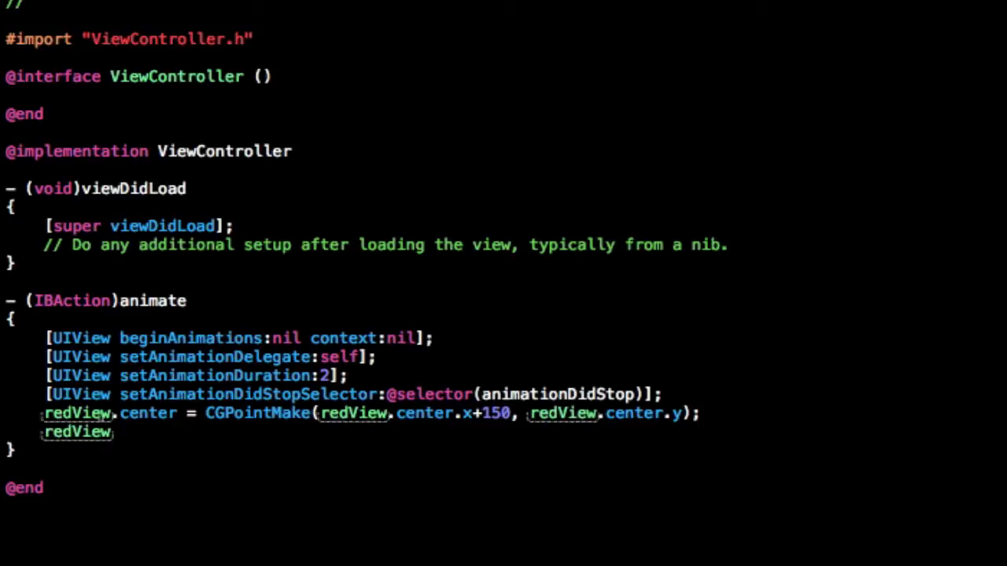
Step: Set redView.alpha to .5, commit the animations, and begin a - (void)animationDidStop method
type(".alpha =")
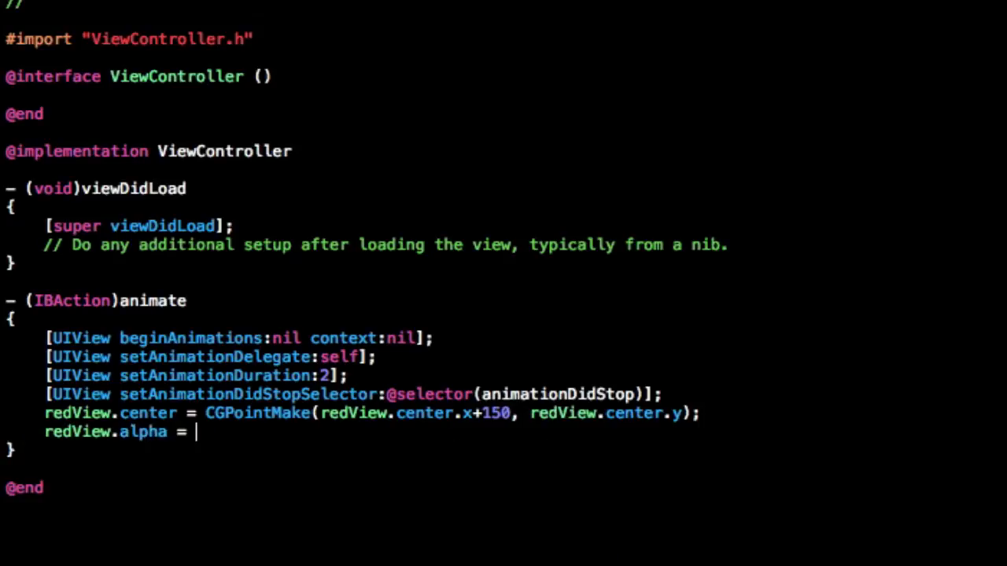
type(".5;")
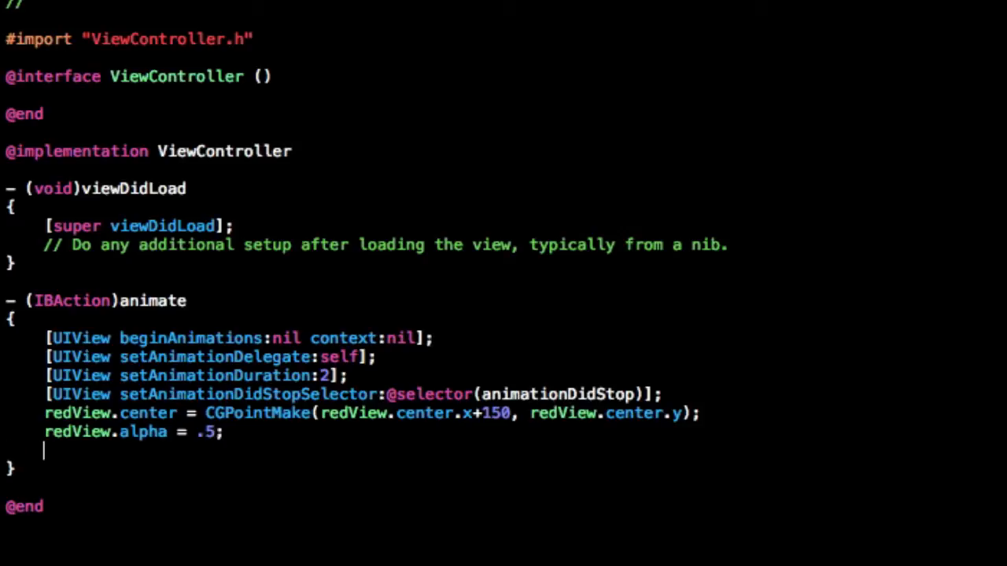
type("[UIView commitAnimations")
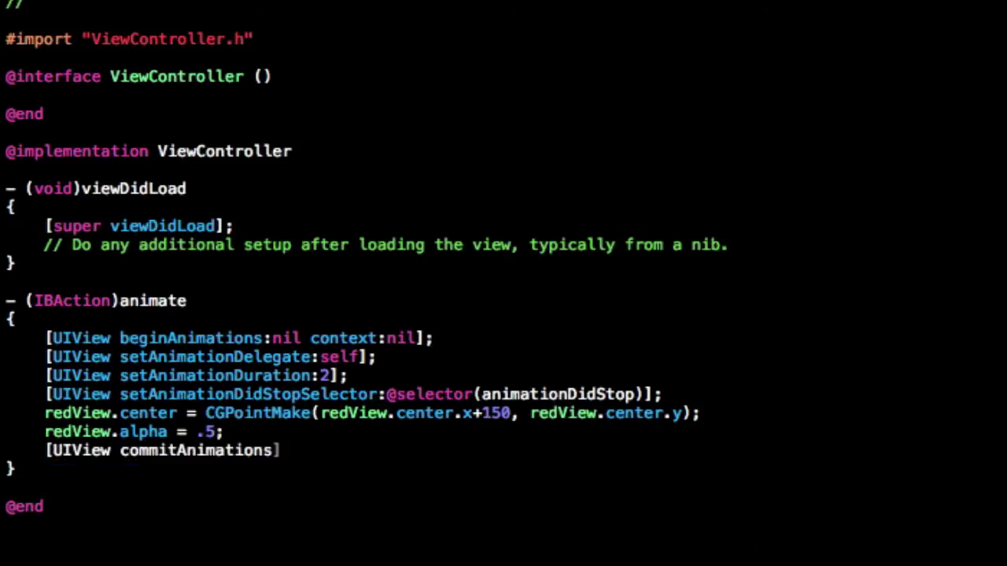
type(";")
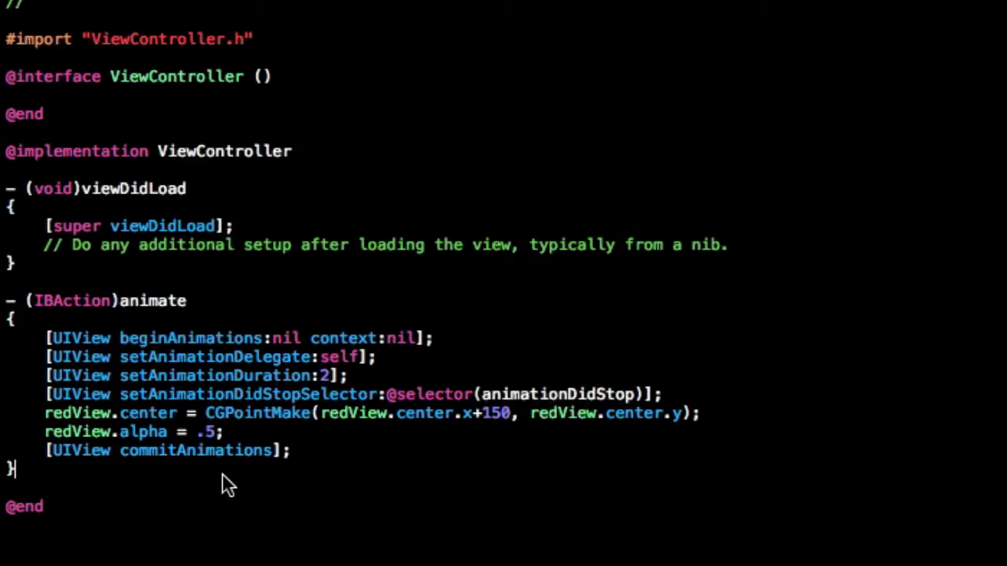
type("- (void)")
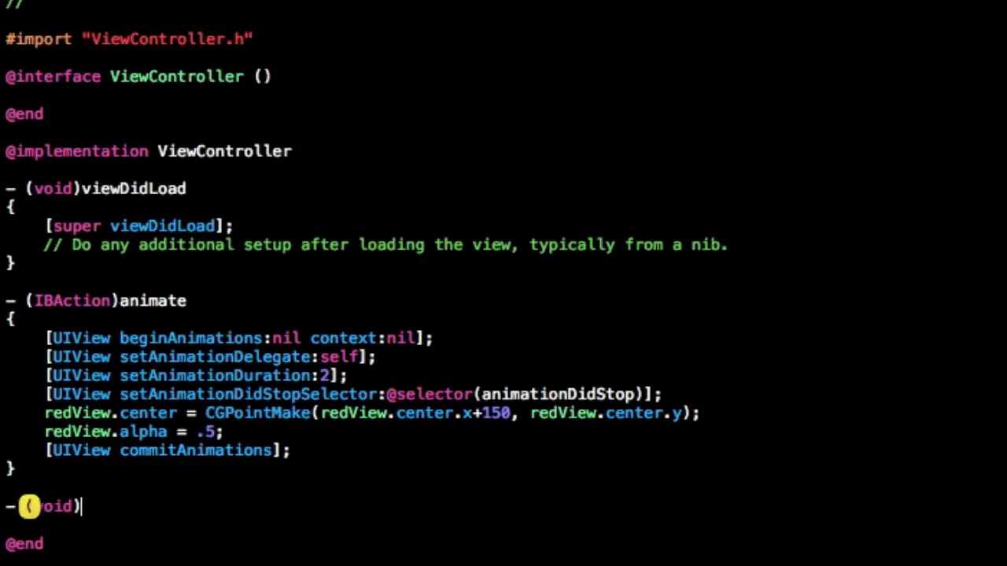
type("animationDidStop")
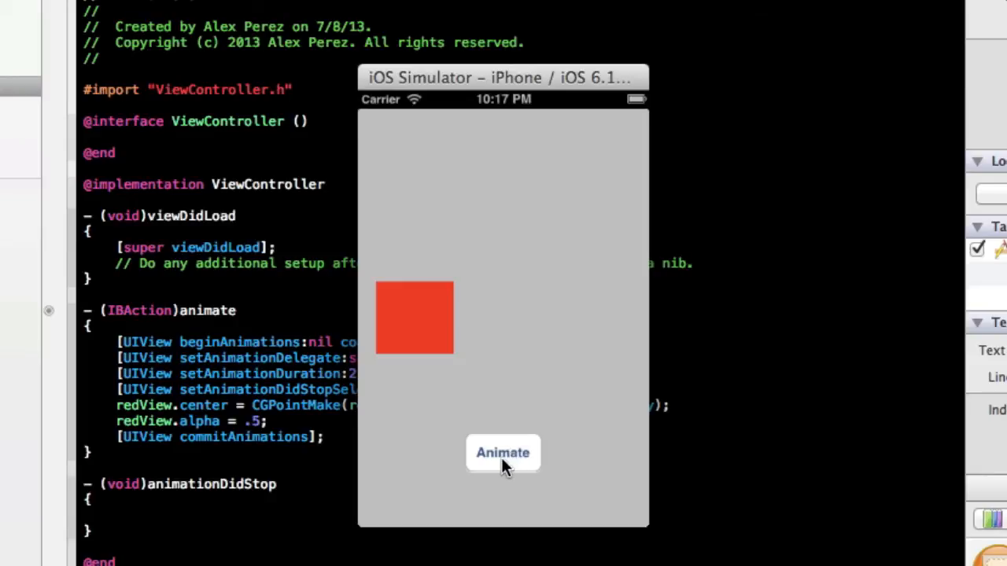
Step: Tap Animate twice so the red square slides right and fades
left_click(503, 453)
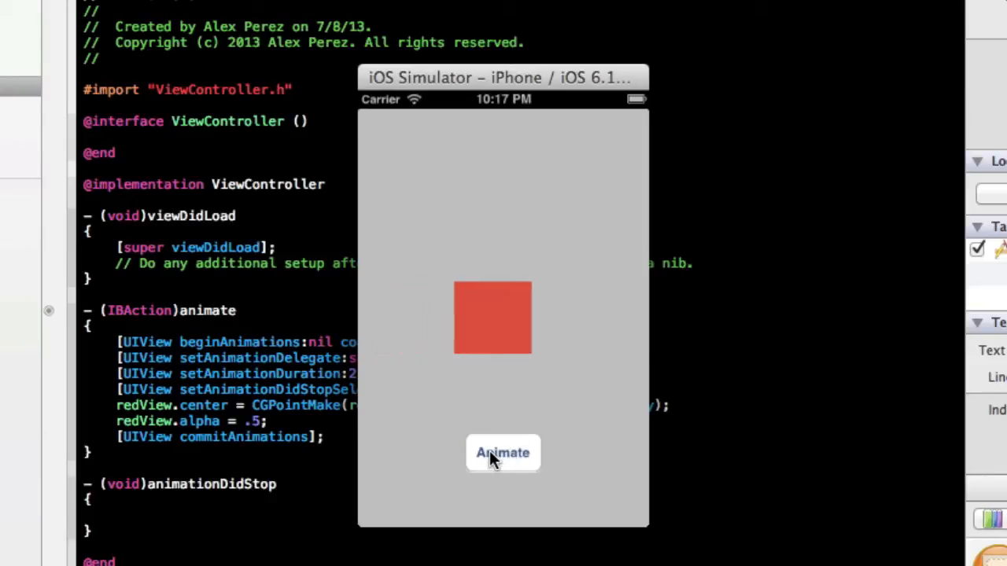
left_click(503, 453)
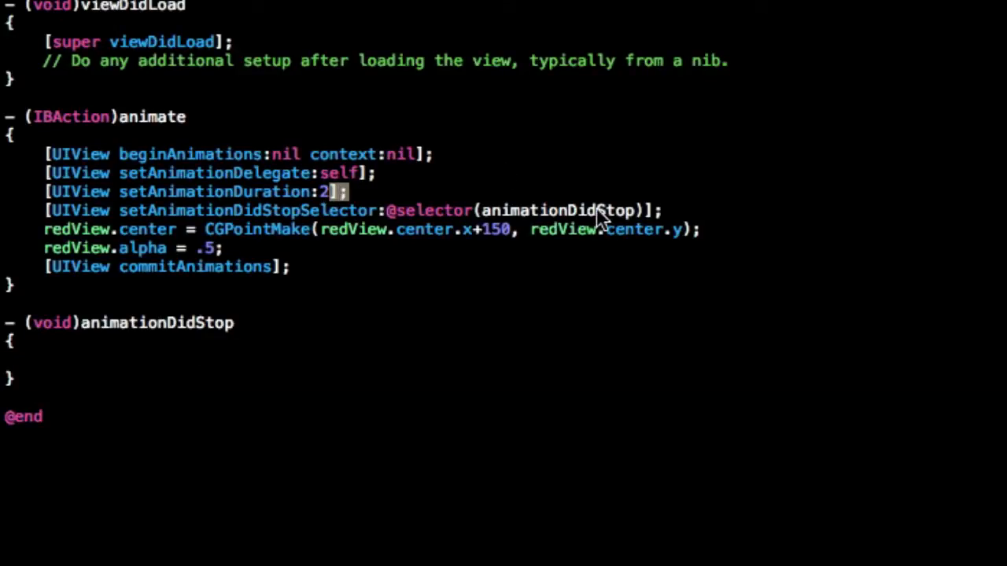
Step: In animationDidStop, move redView to (x, y-150) with alpha 0
double_click(558, 211)
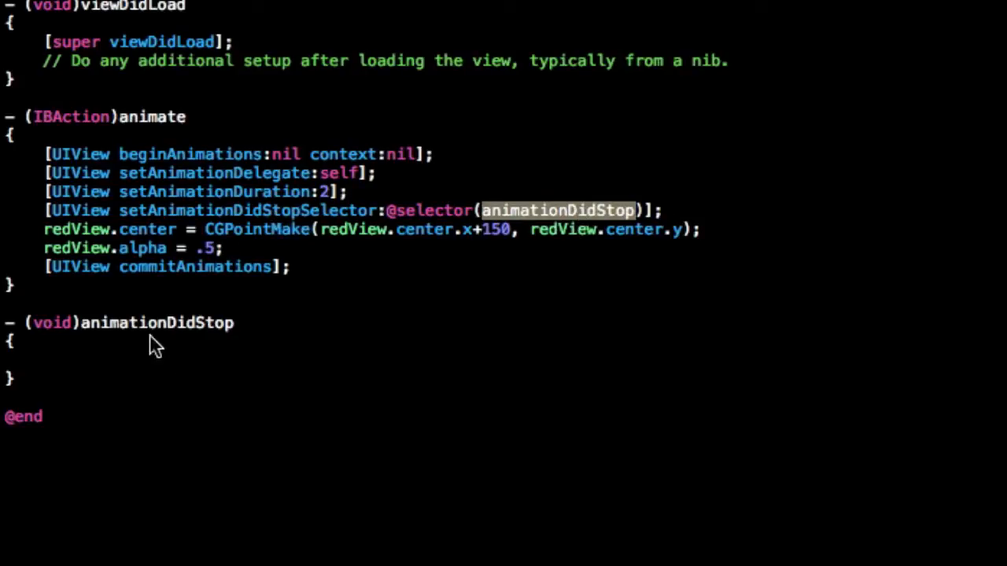
double_click(157, 322)
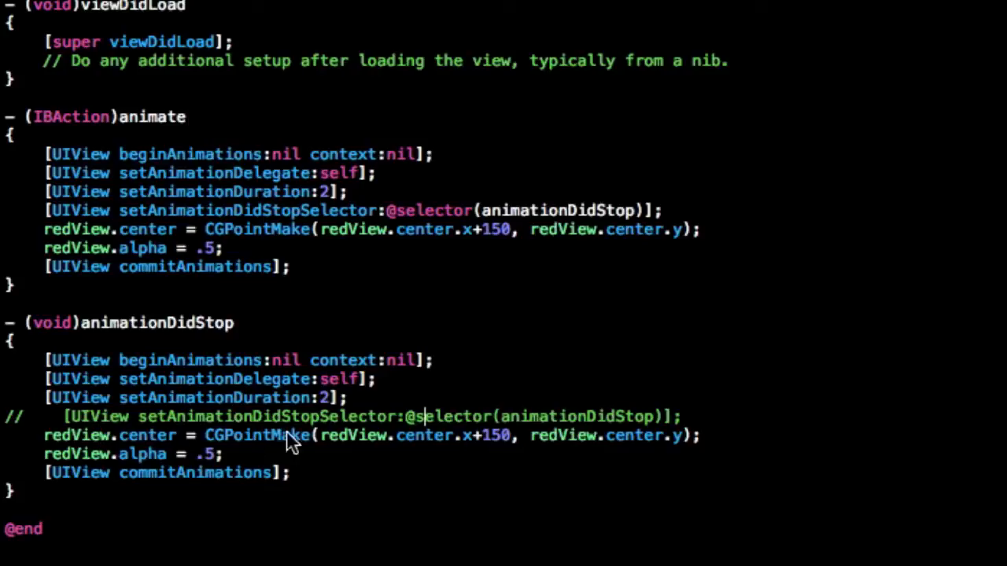
mouse_move(515, 439)
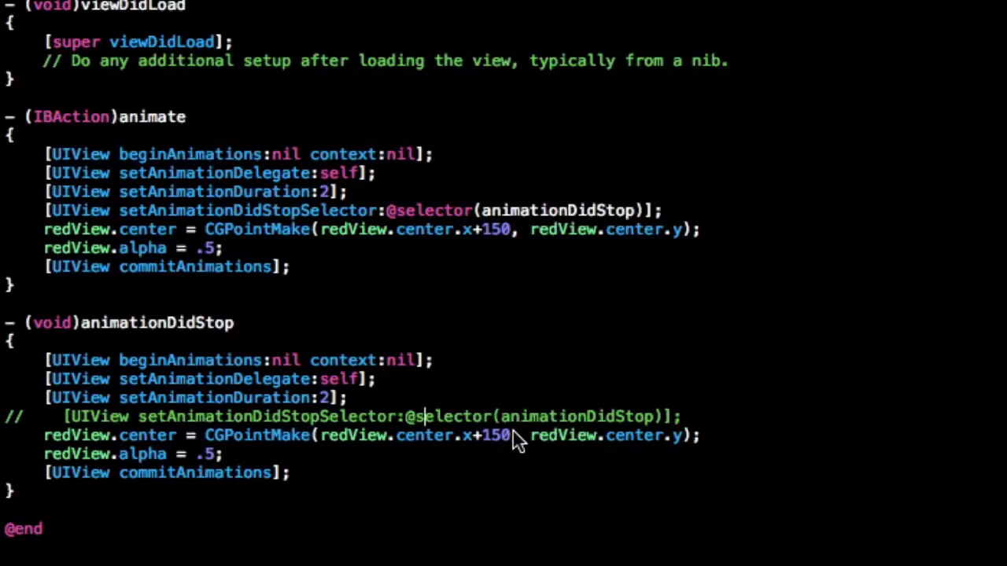
key("Backspace")
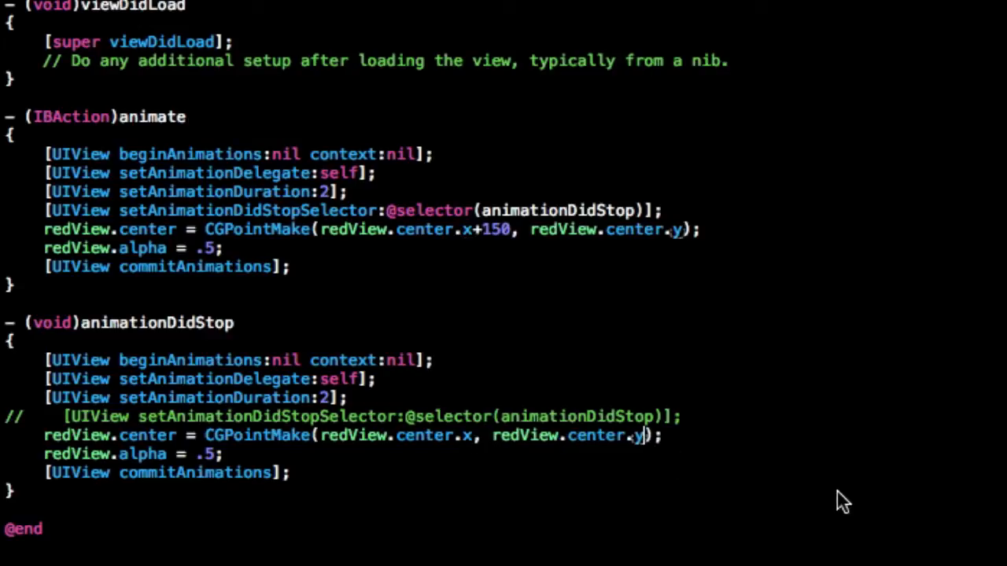
type("-1")
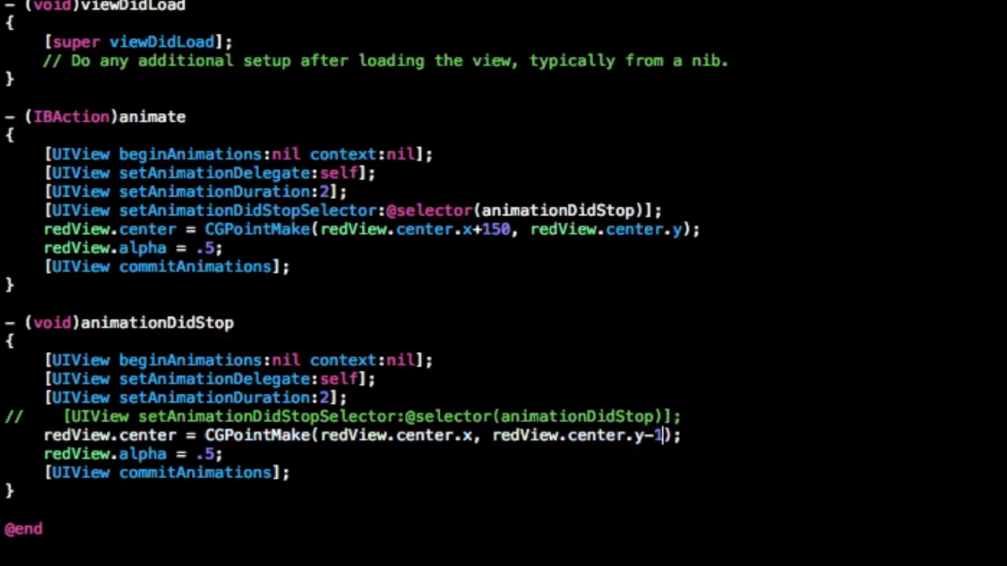
type("50")
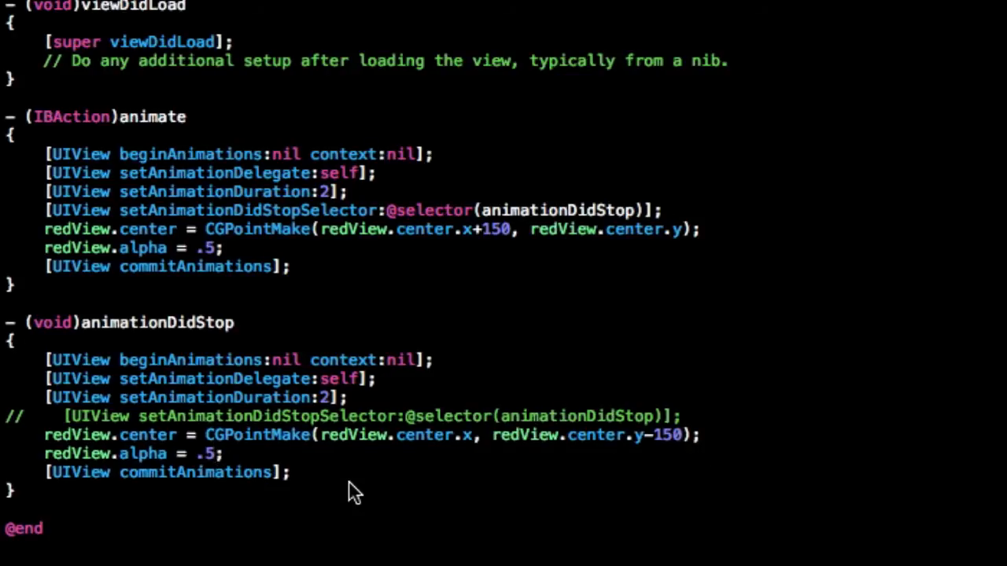
key("Backspace")
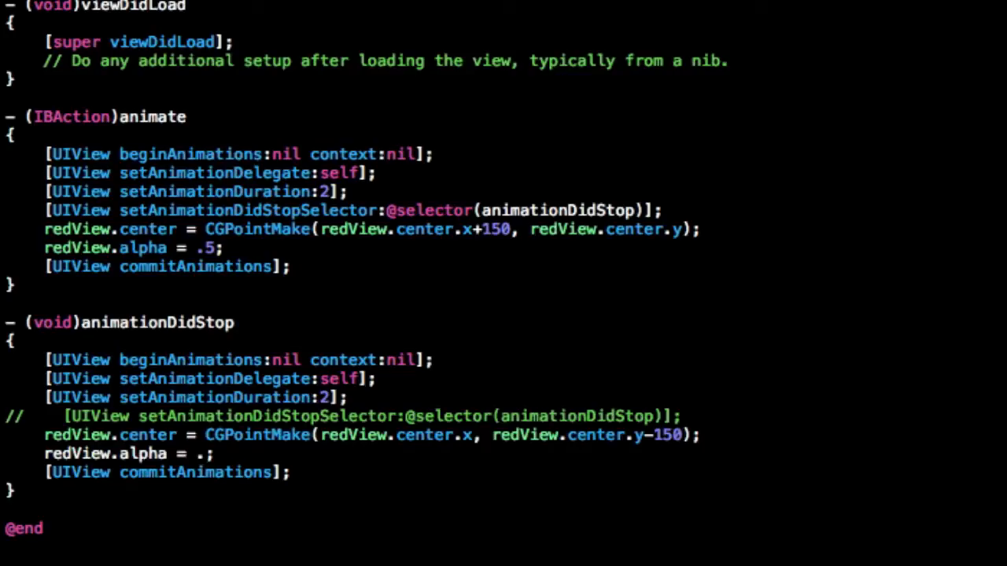
type("0")
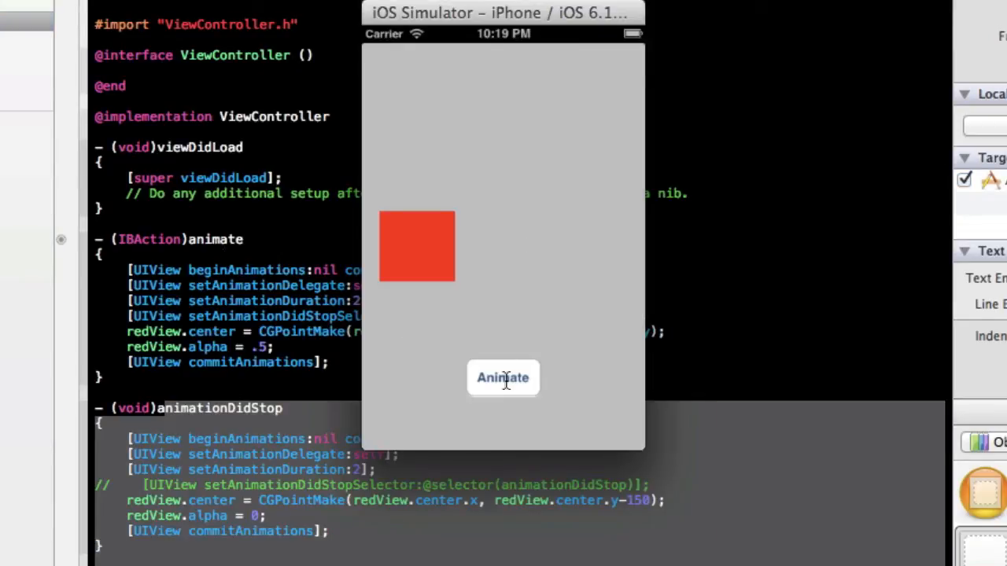
Step: Tap Animate repeatedly to watch the square slide right, then rise and fade out
left_click(503, 377)
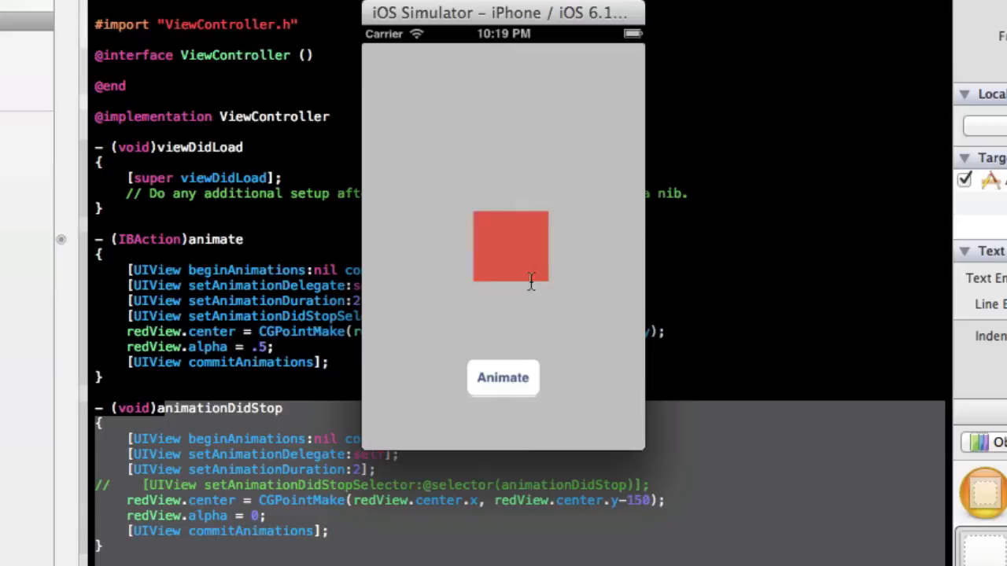
left_click(503, 377)
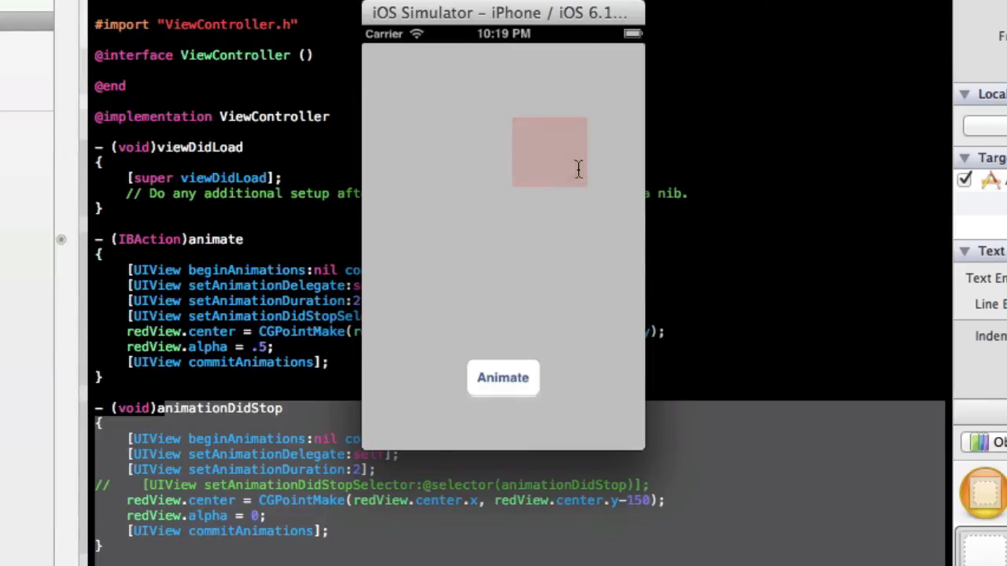
left_click(503, 378)
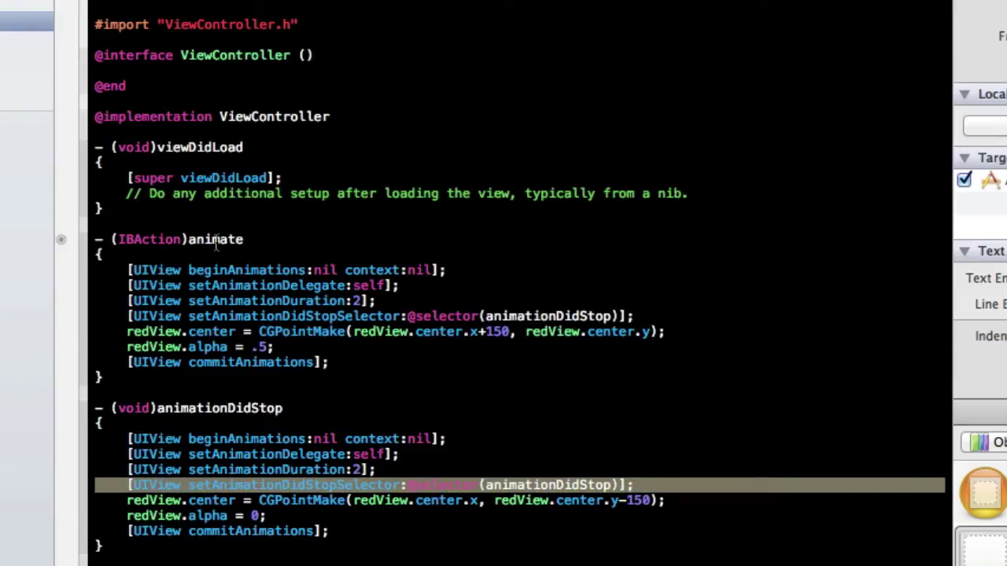
Step: Point the didStop selector at animate and set the follow-up alpha to 1
double_click(548, 485)
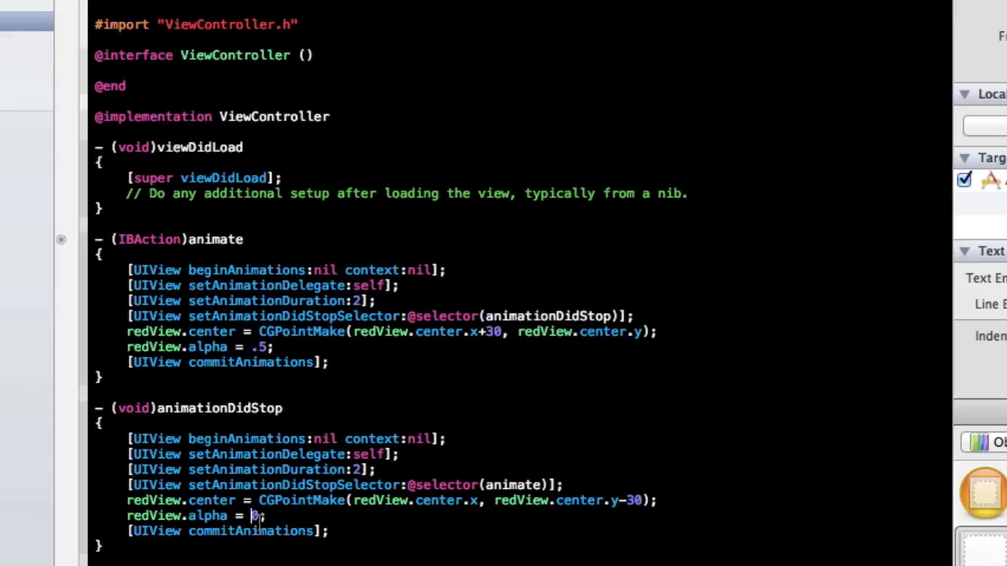
type("1")
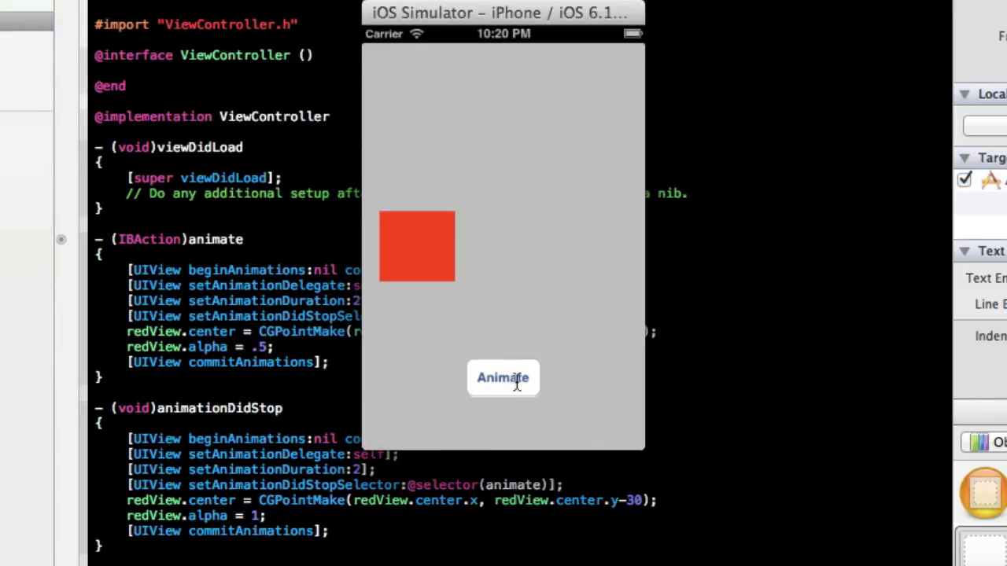
Step: Tap Animate repeatedly as the square loops up-right in 30-point steps
left_click(503, 377)
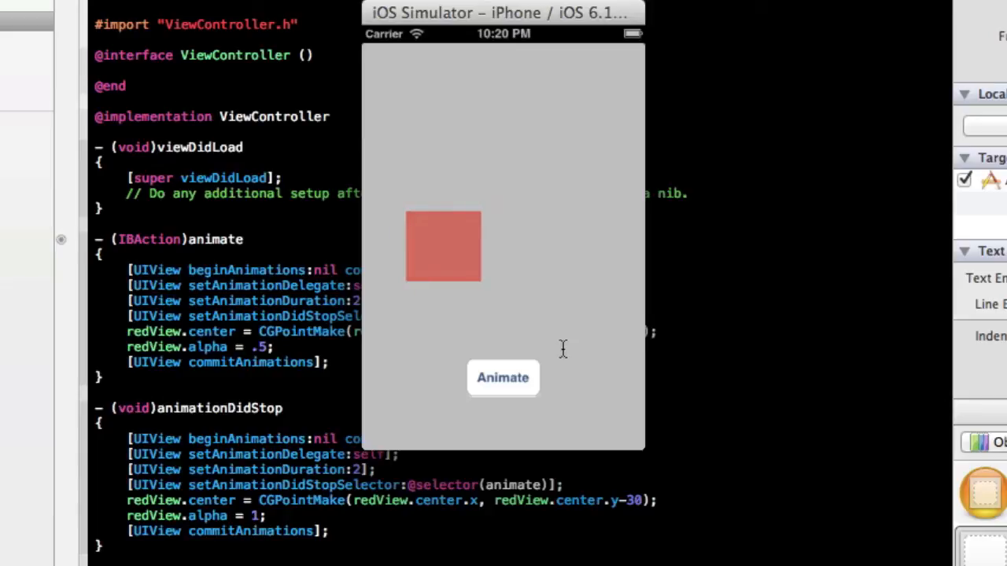
left_click(503, 377)
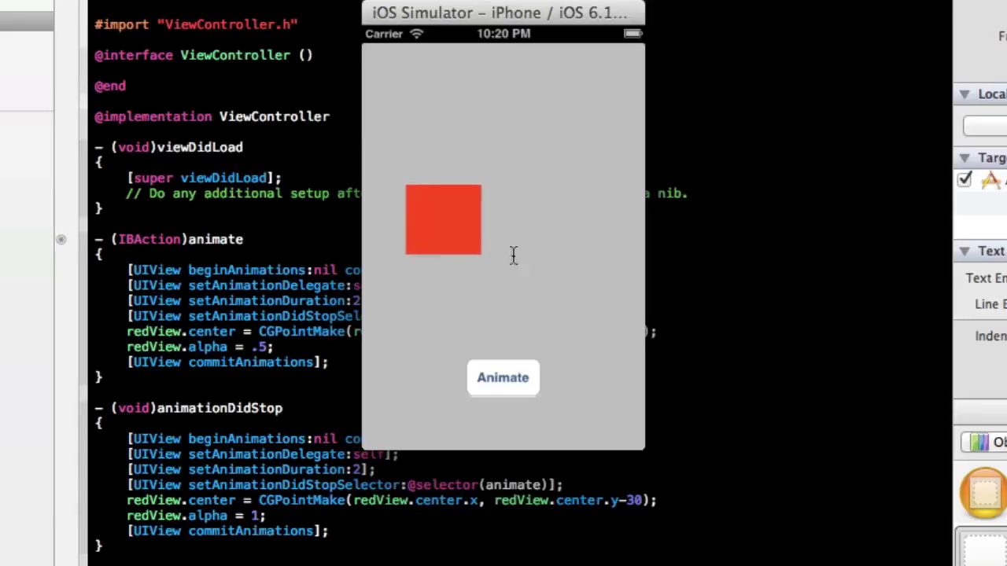
left_click(503, 377)
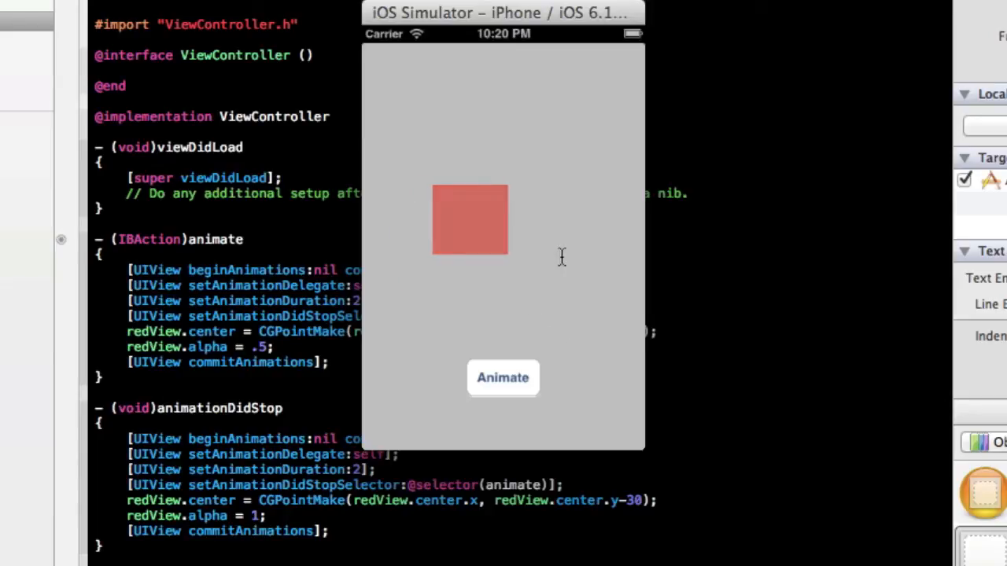
left_click(502, 377)
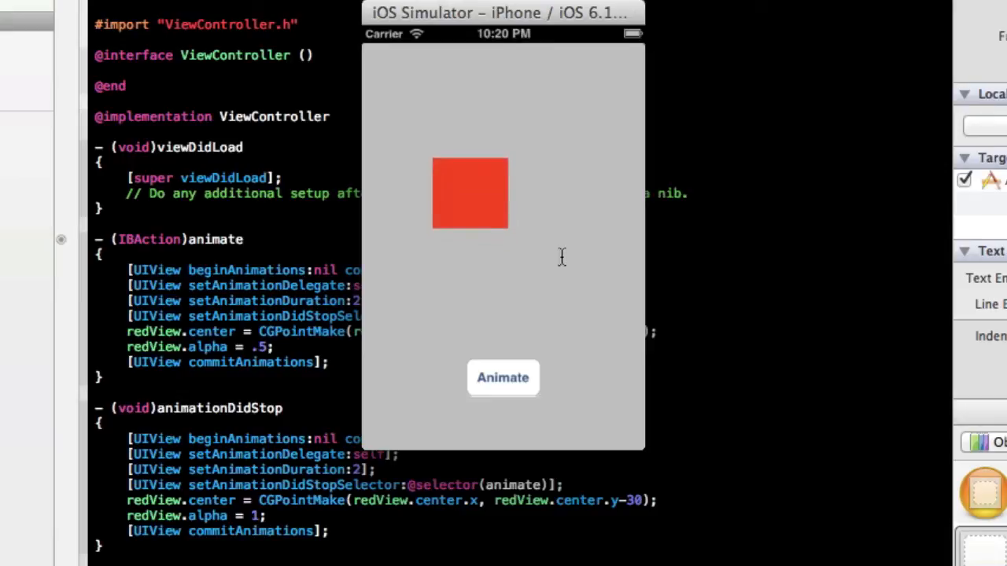
left_click(503, 378)
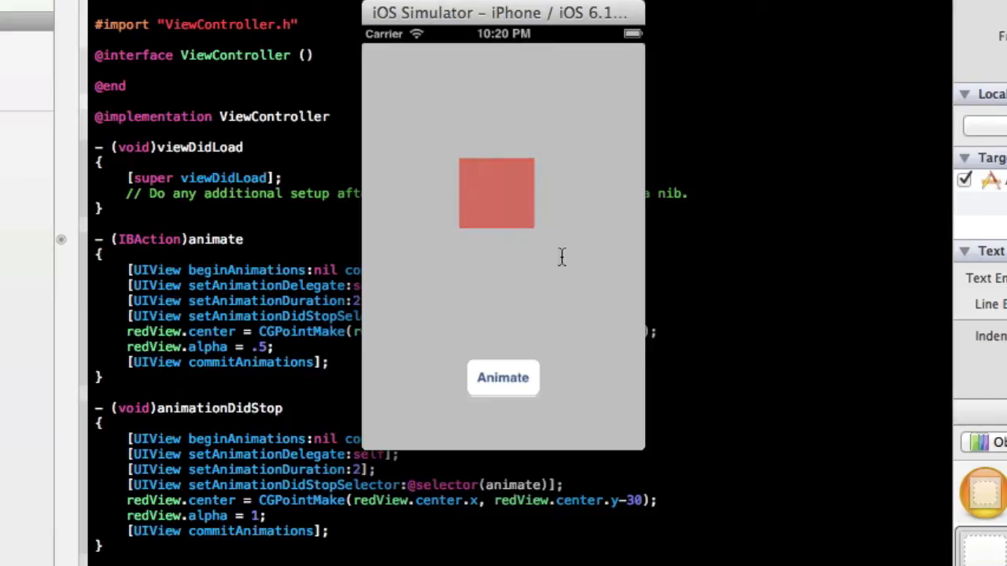
left_click(503, 377)
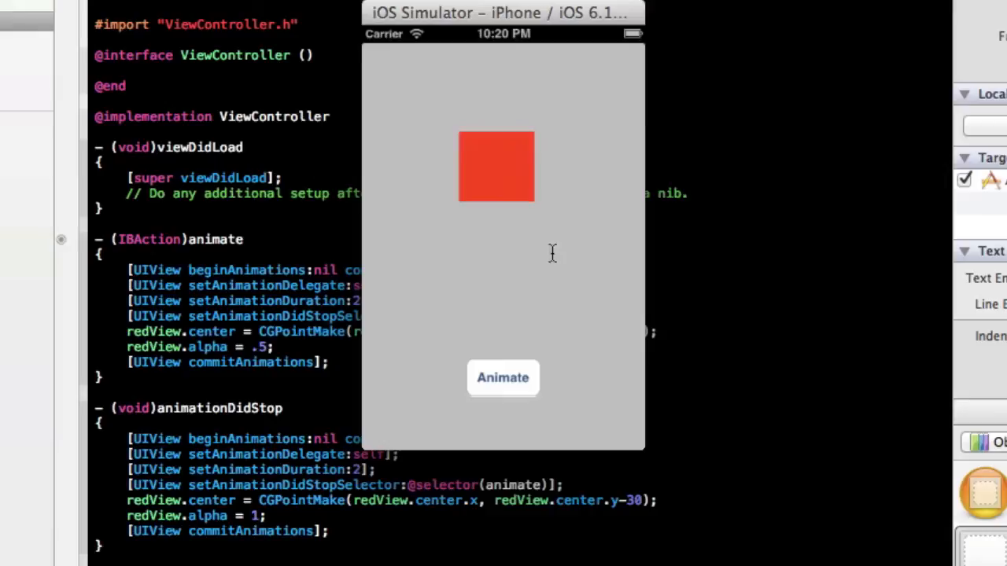
left_click(503, 377)
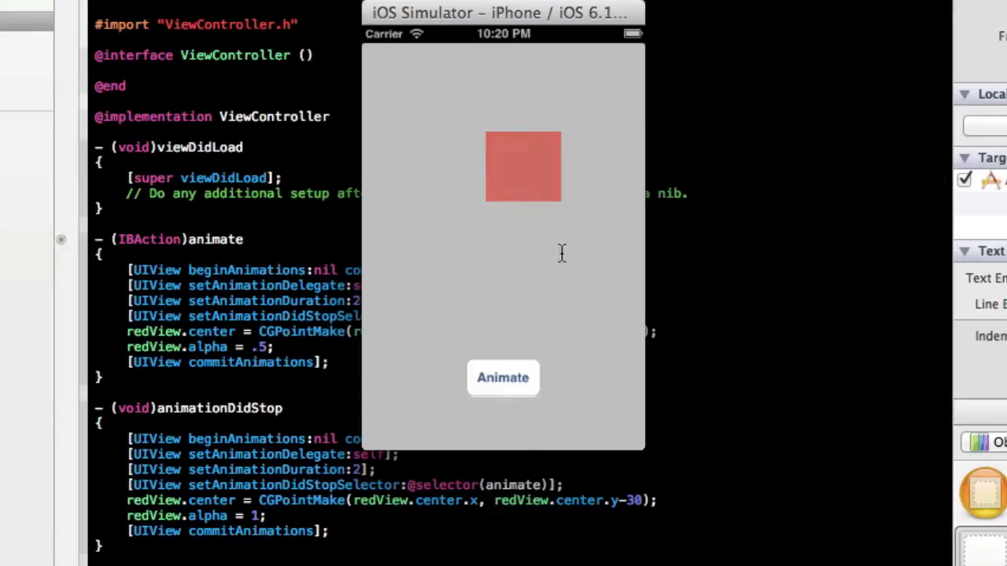
left_click(502, 377)
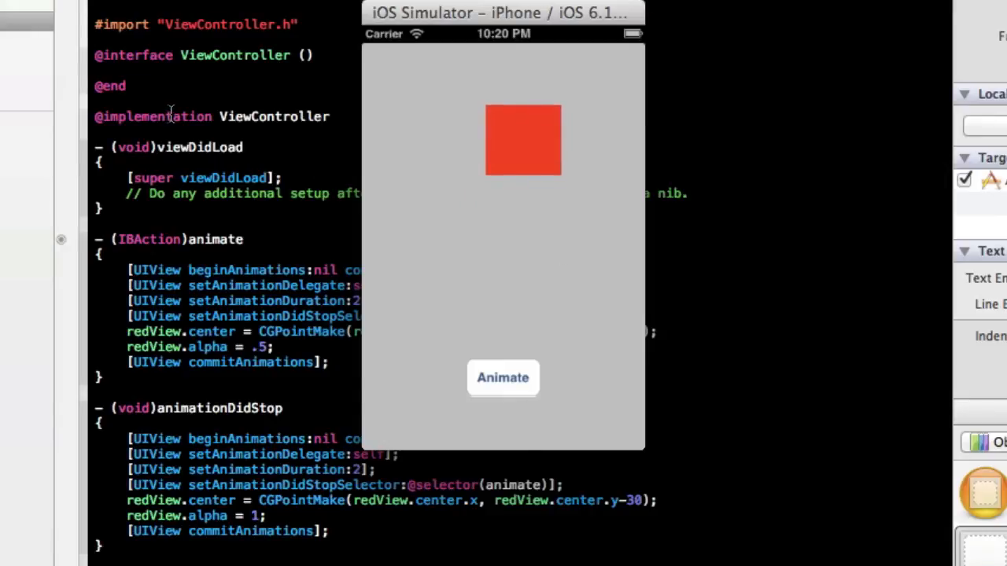
left_click(502, 378)
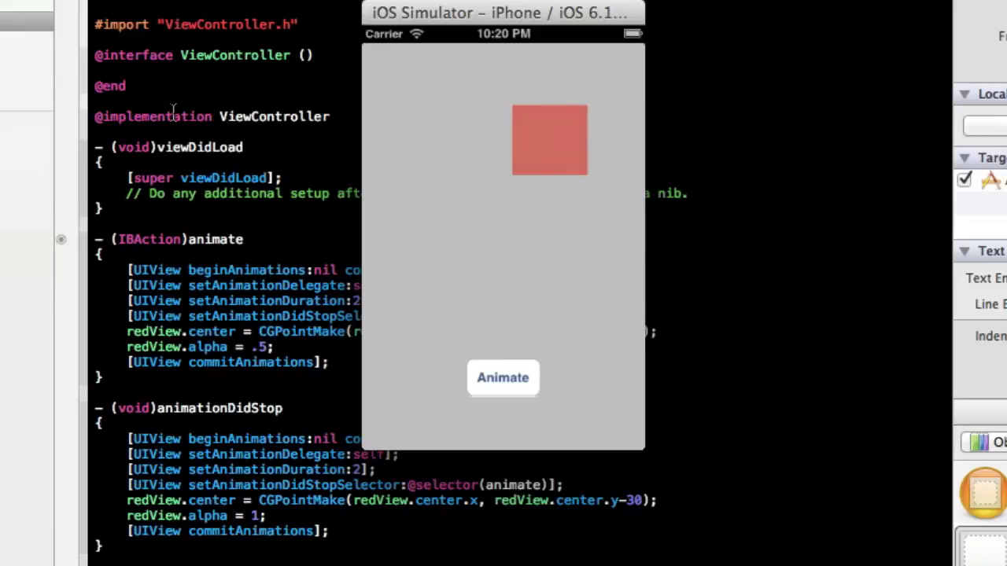